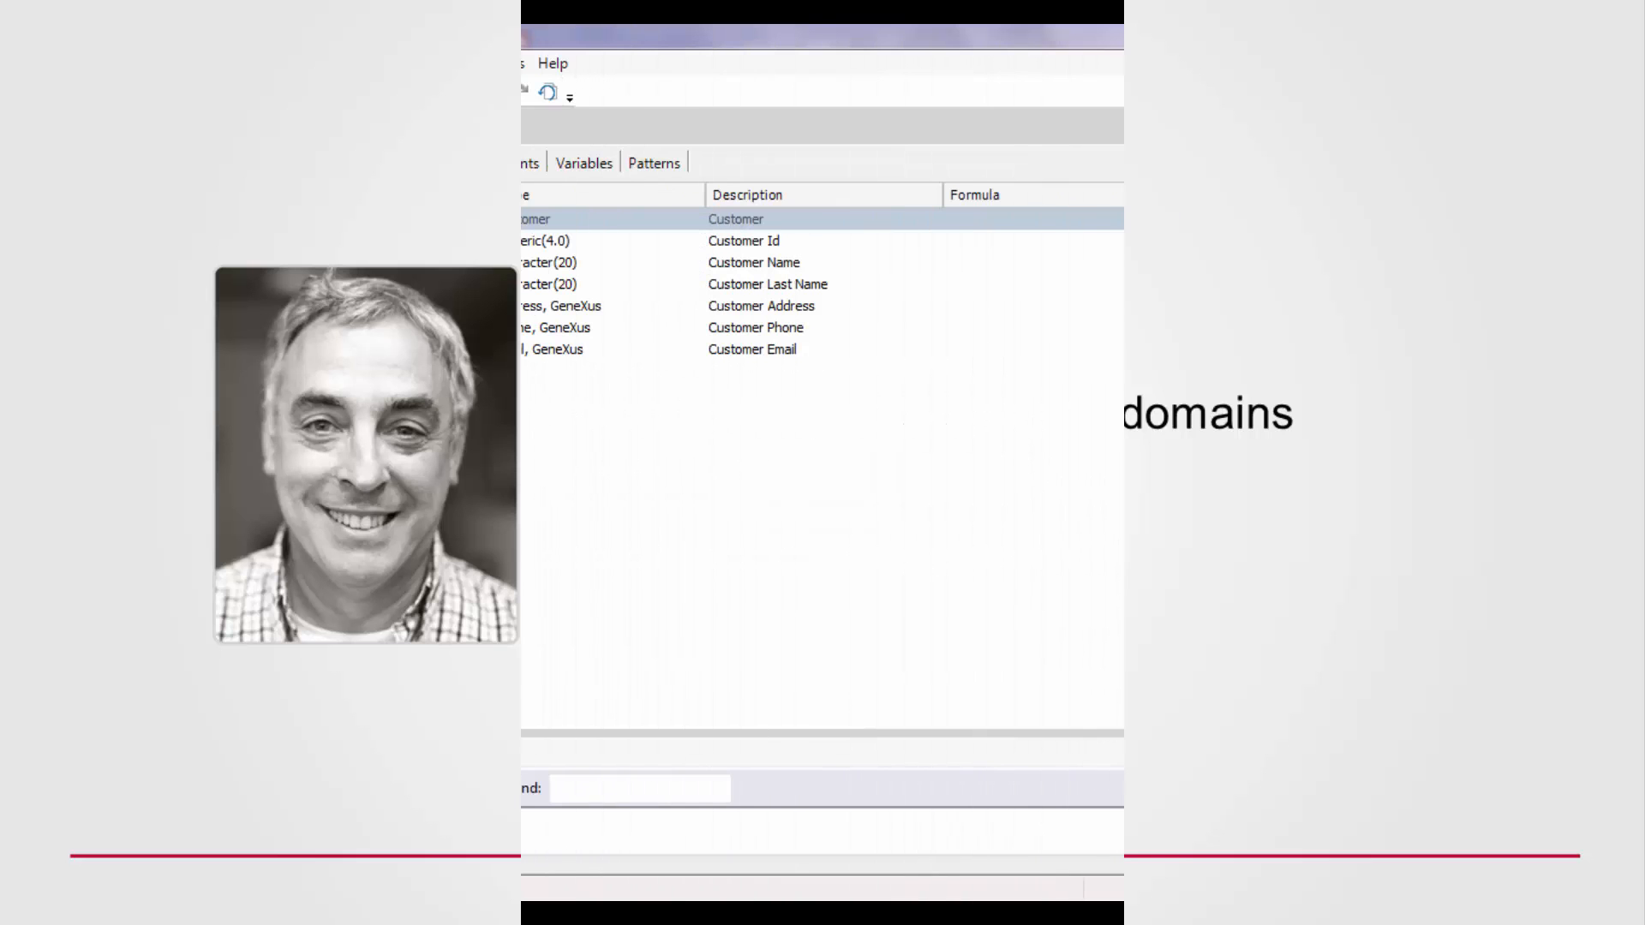
Create a new Transaction object named Attraction from File > New > Object
click(32, 64)
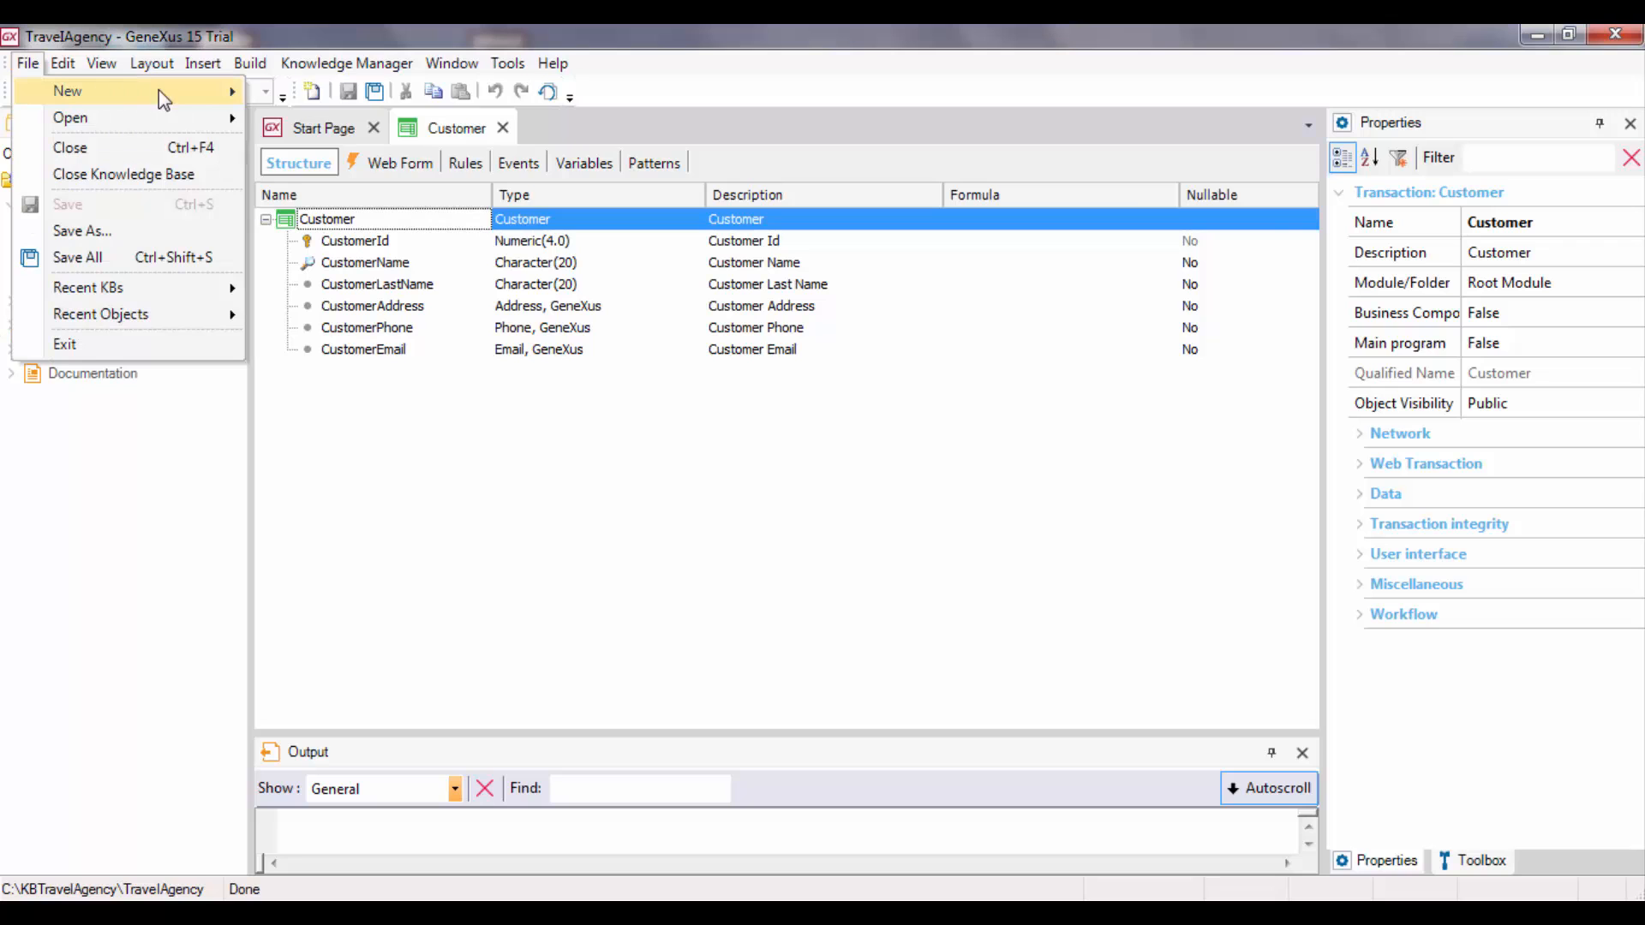
click(64, 91)
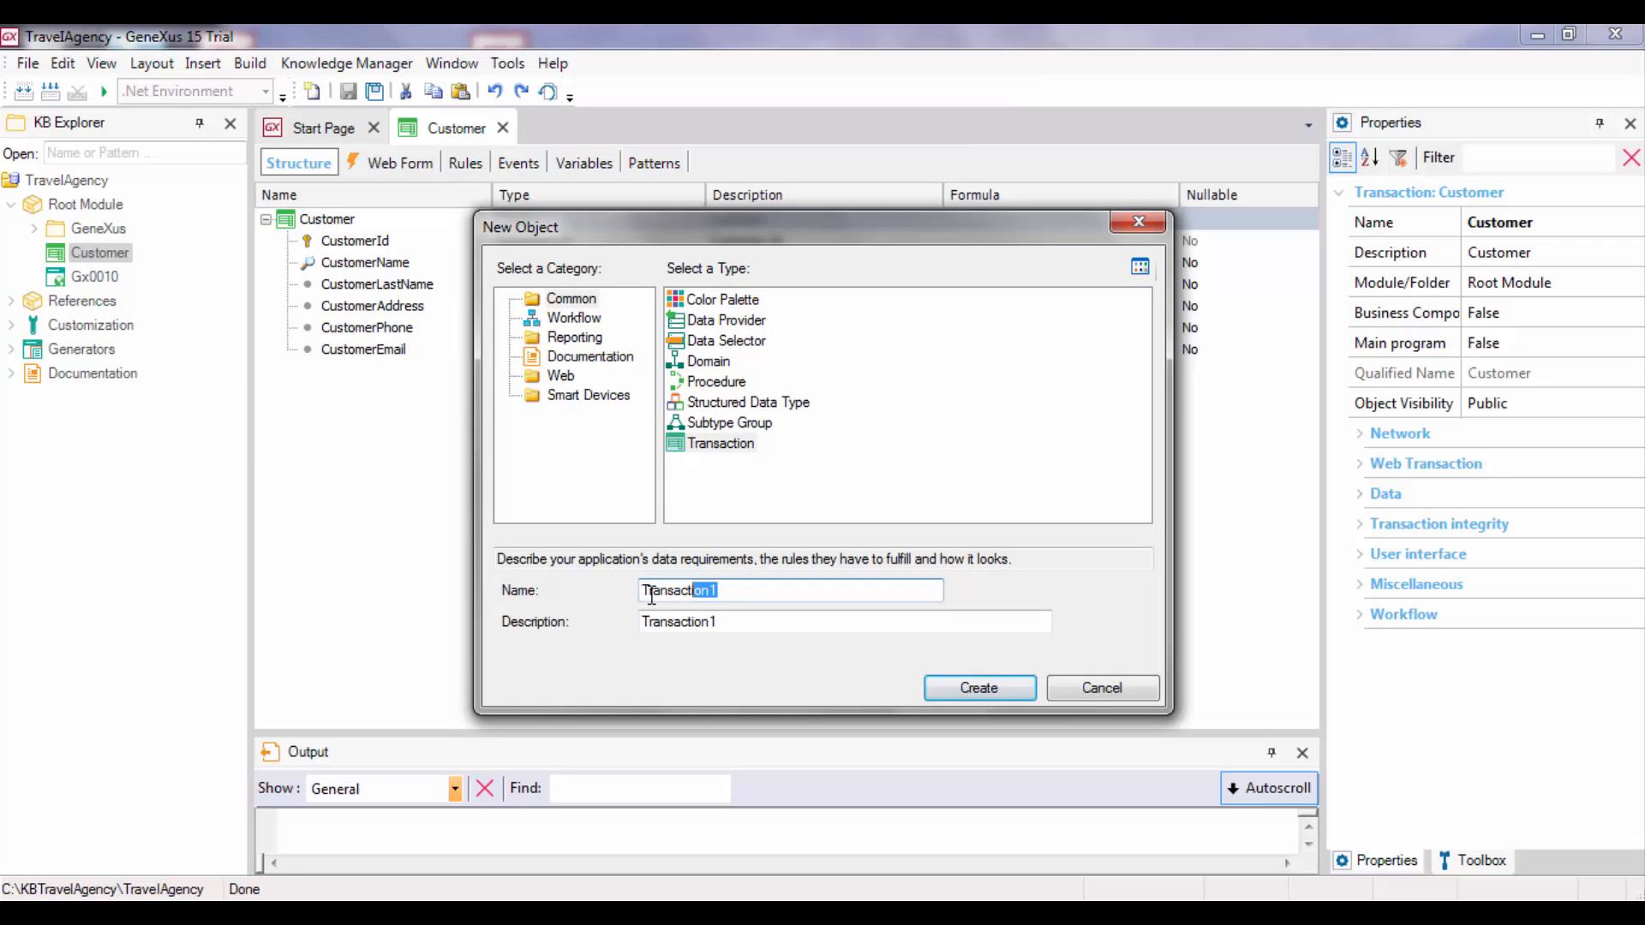
text(Attr)
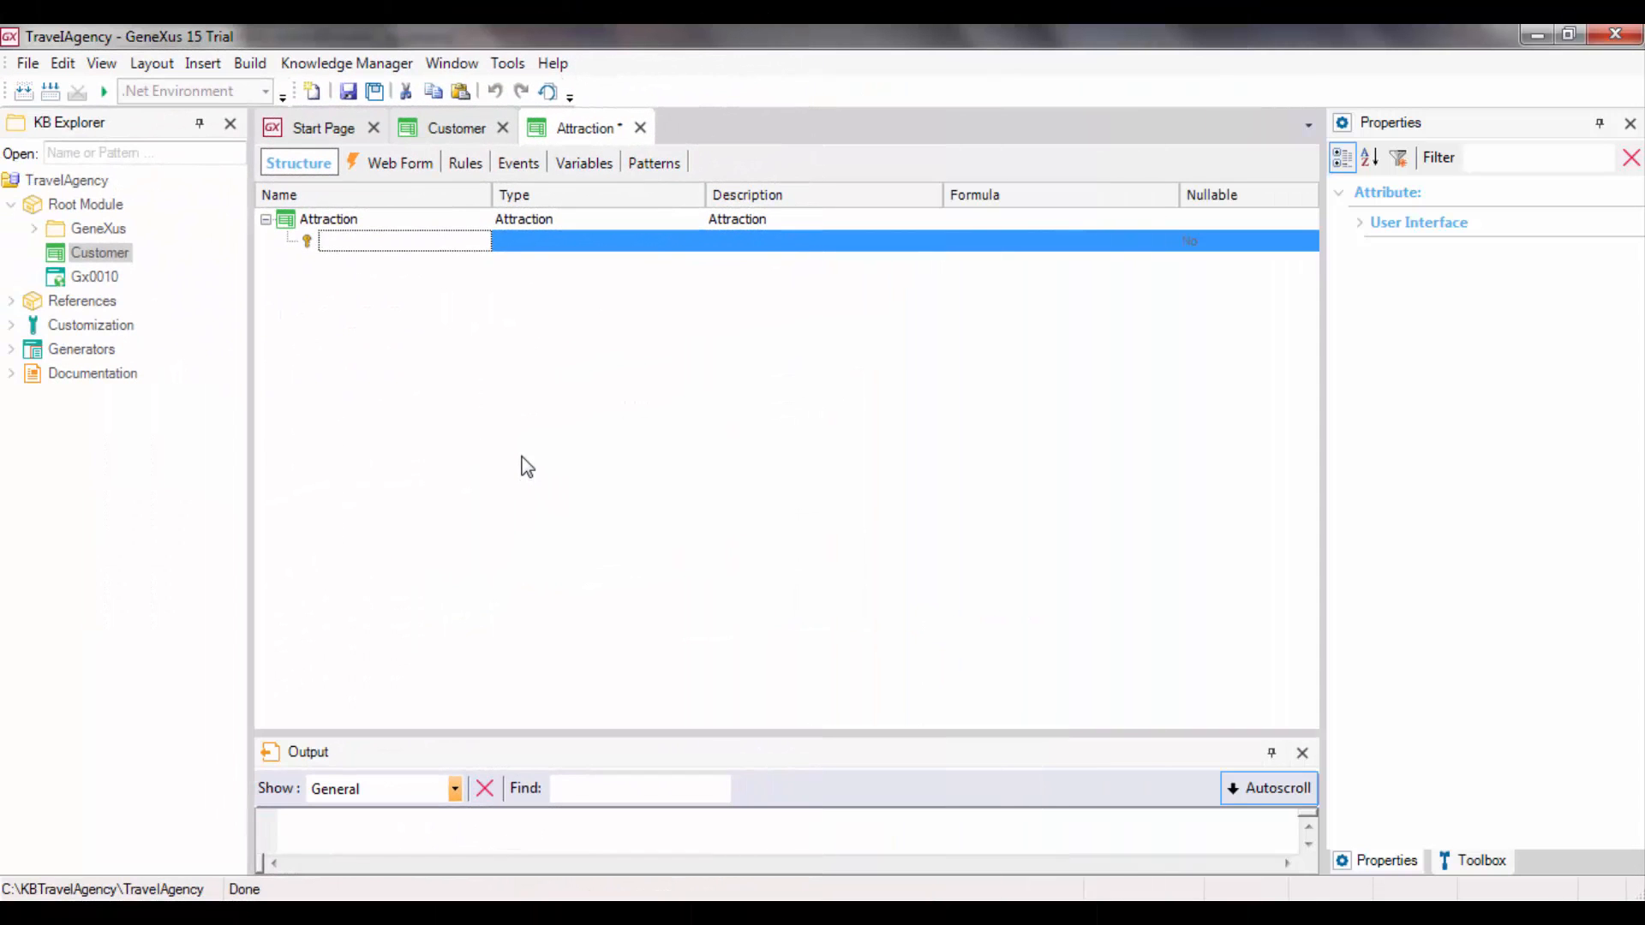
Enter AttractionId as the first attribute, Numeric(4.0), described as Attraction Id
click(306, 241)
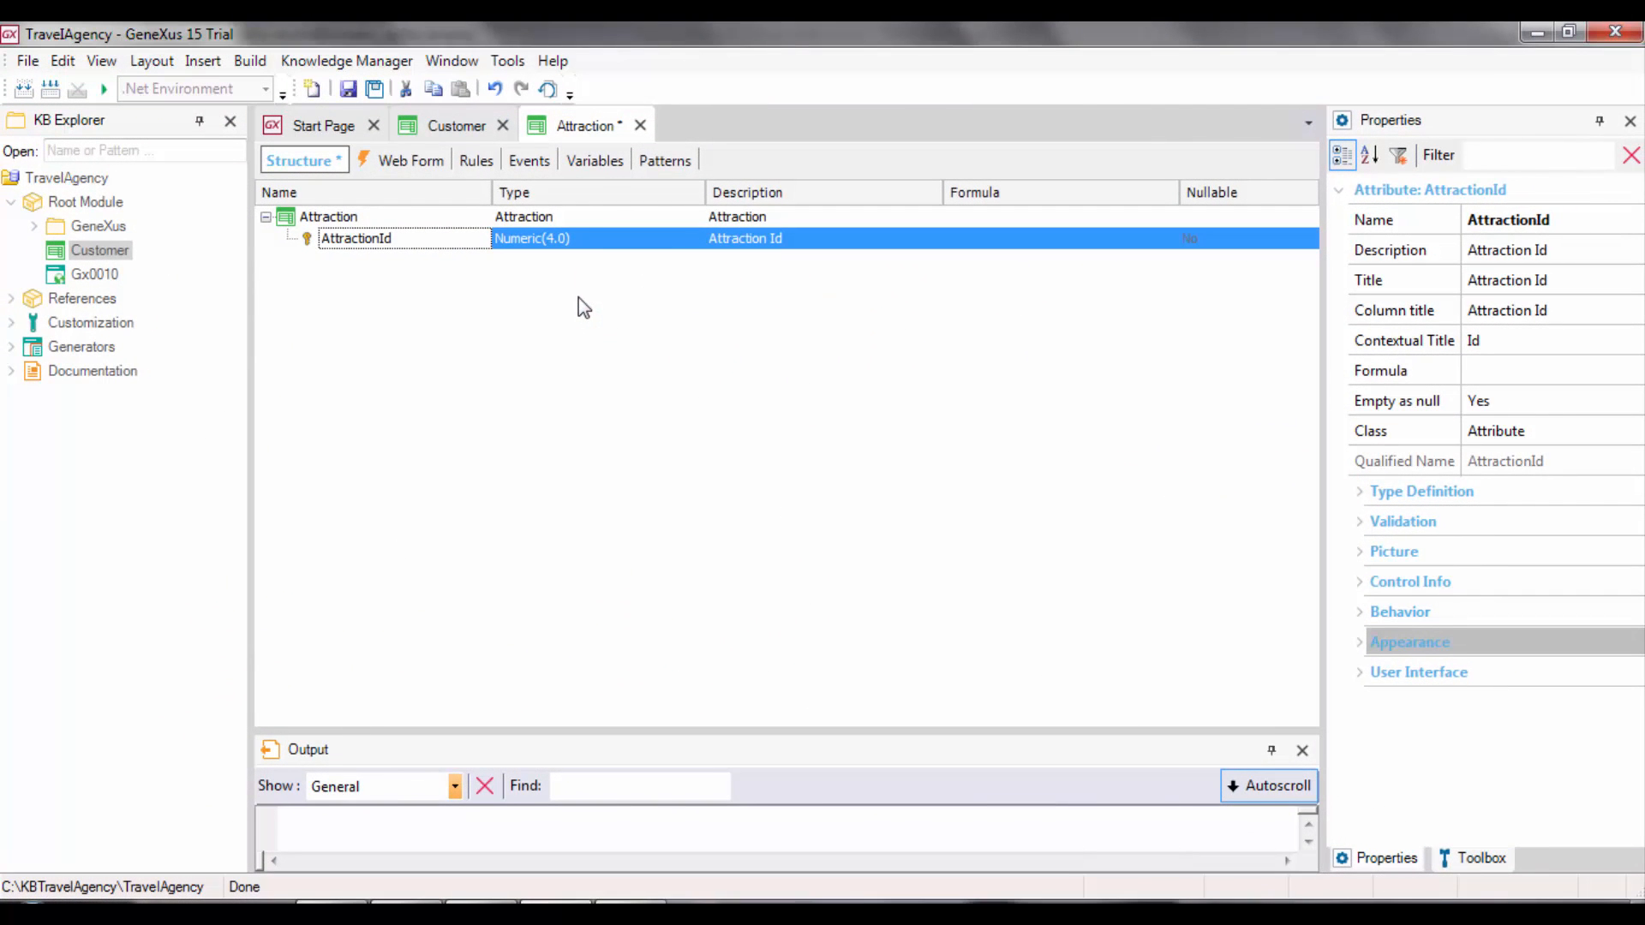
mouse_move(602, 247)
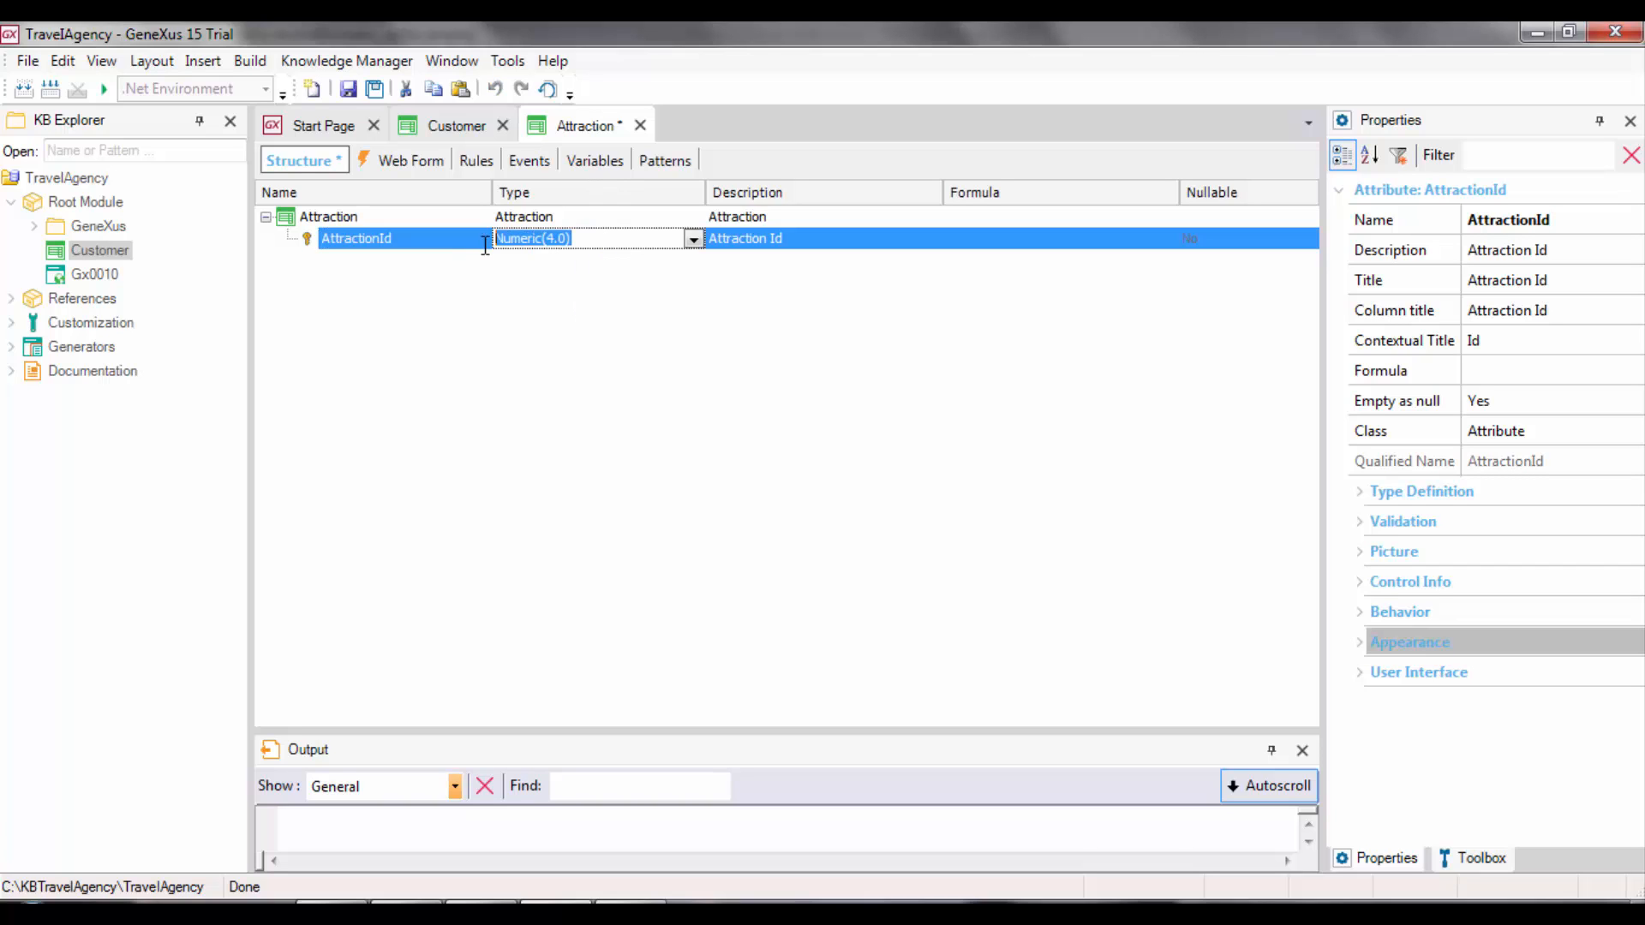
Replace AttractionId's Numeric(4.0) type with a new Id=Numeric domain
text(Id)
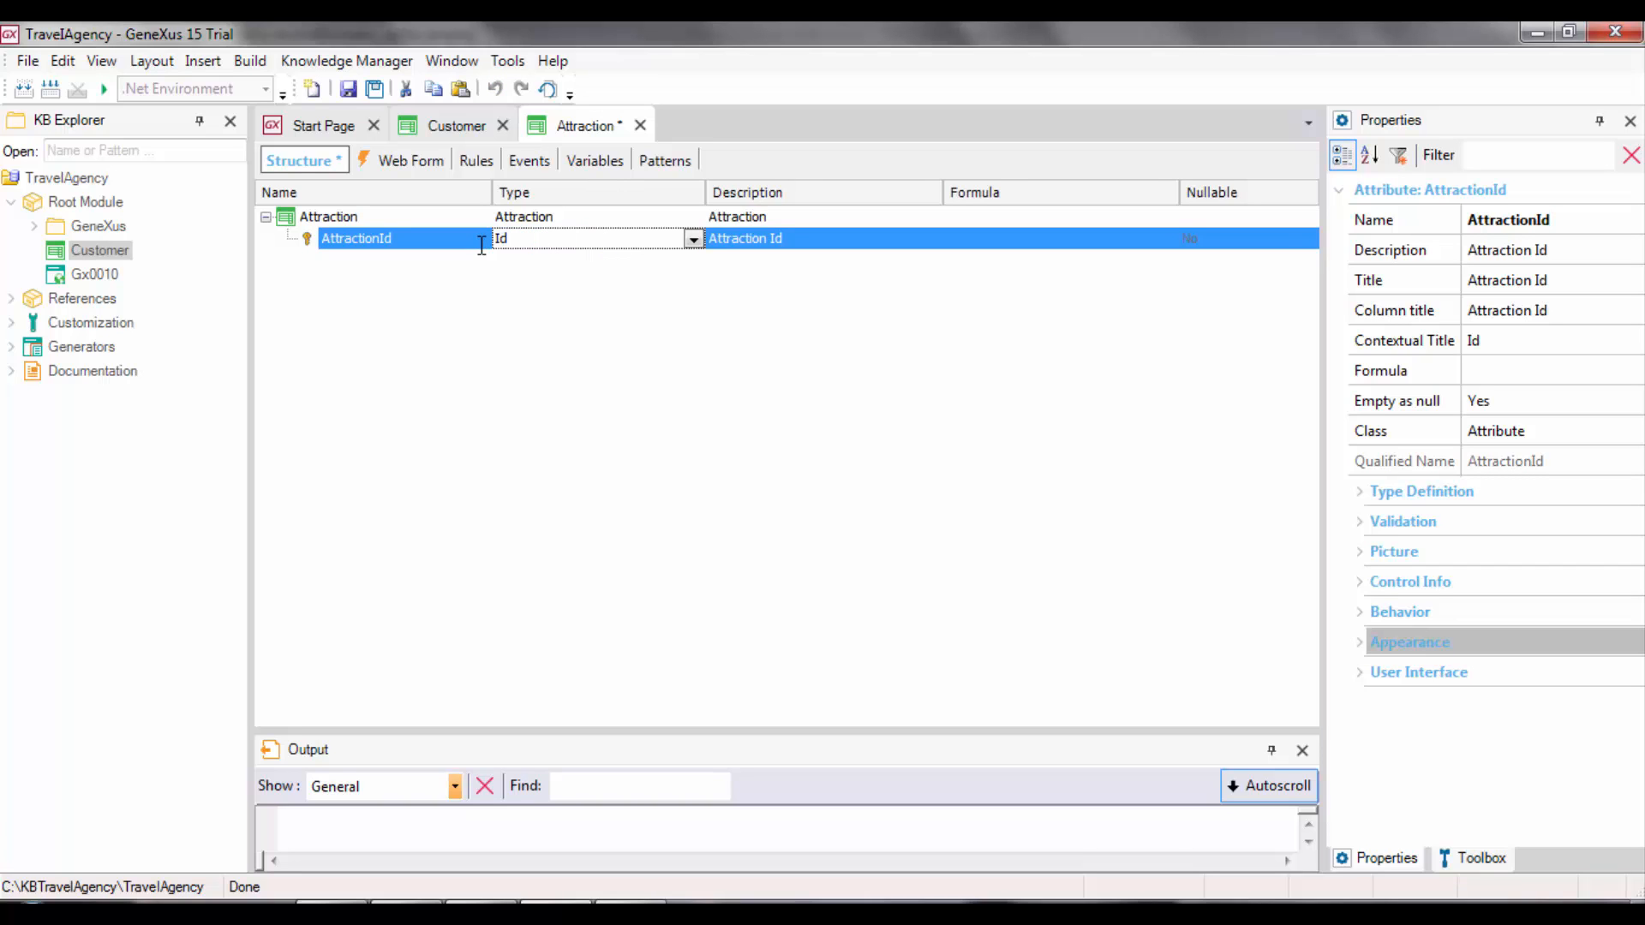
text(=Numeric)
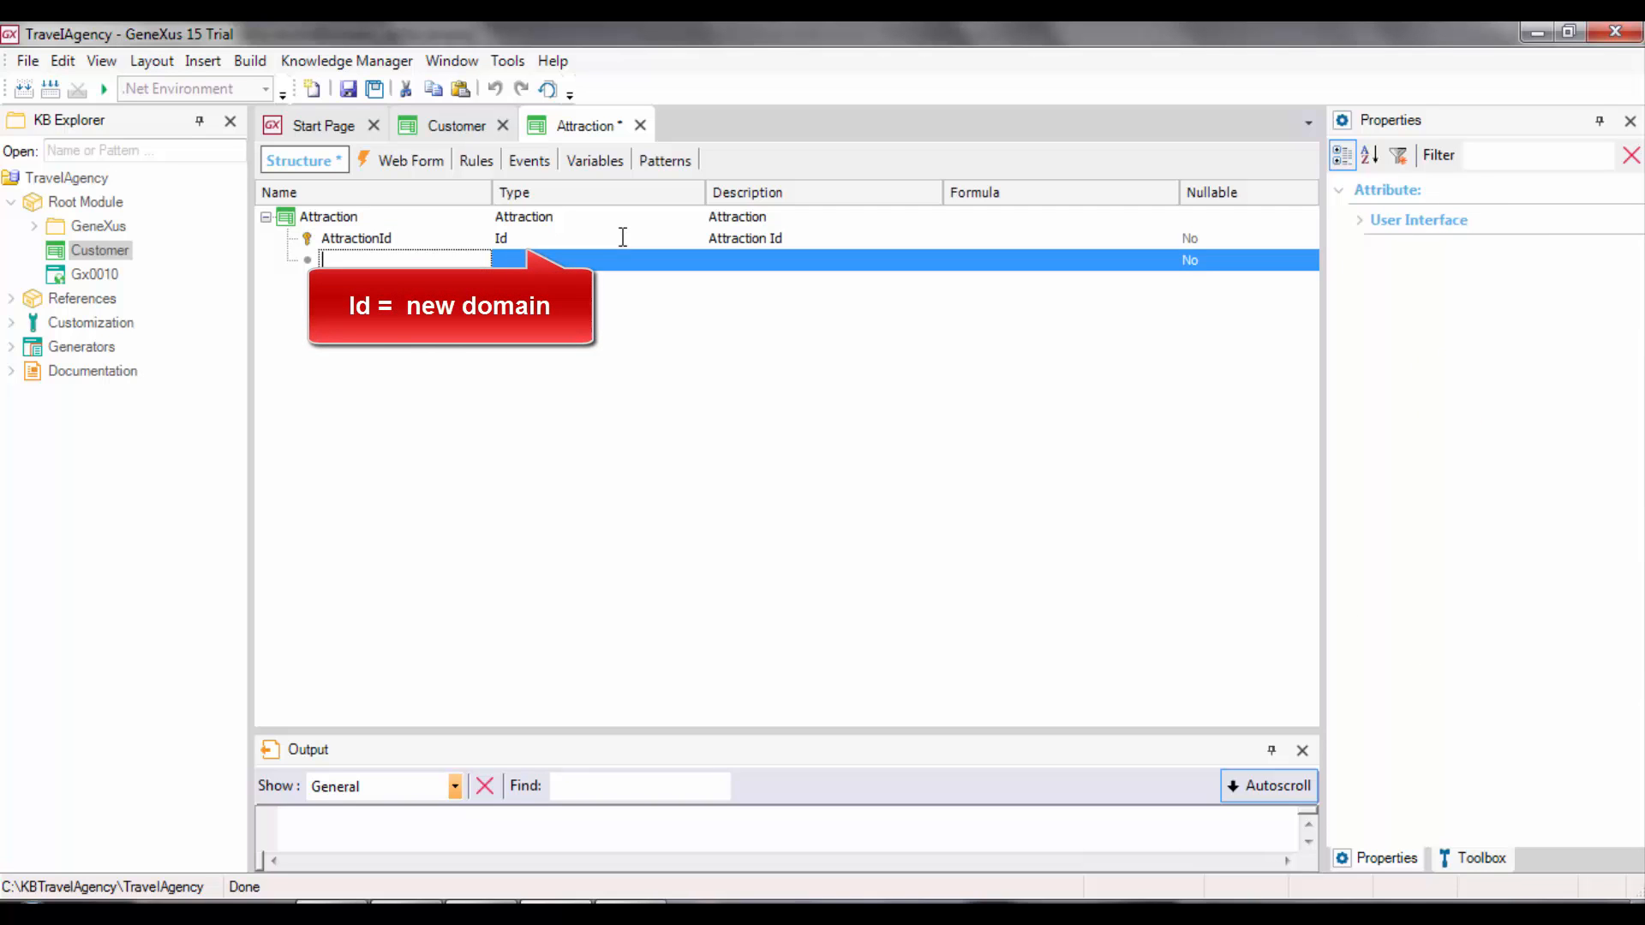
click(535, 238)
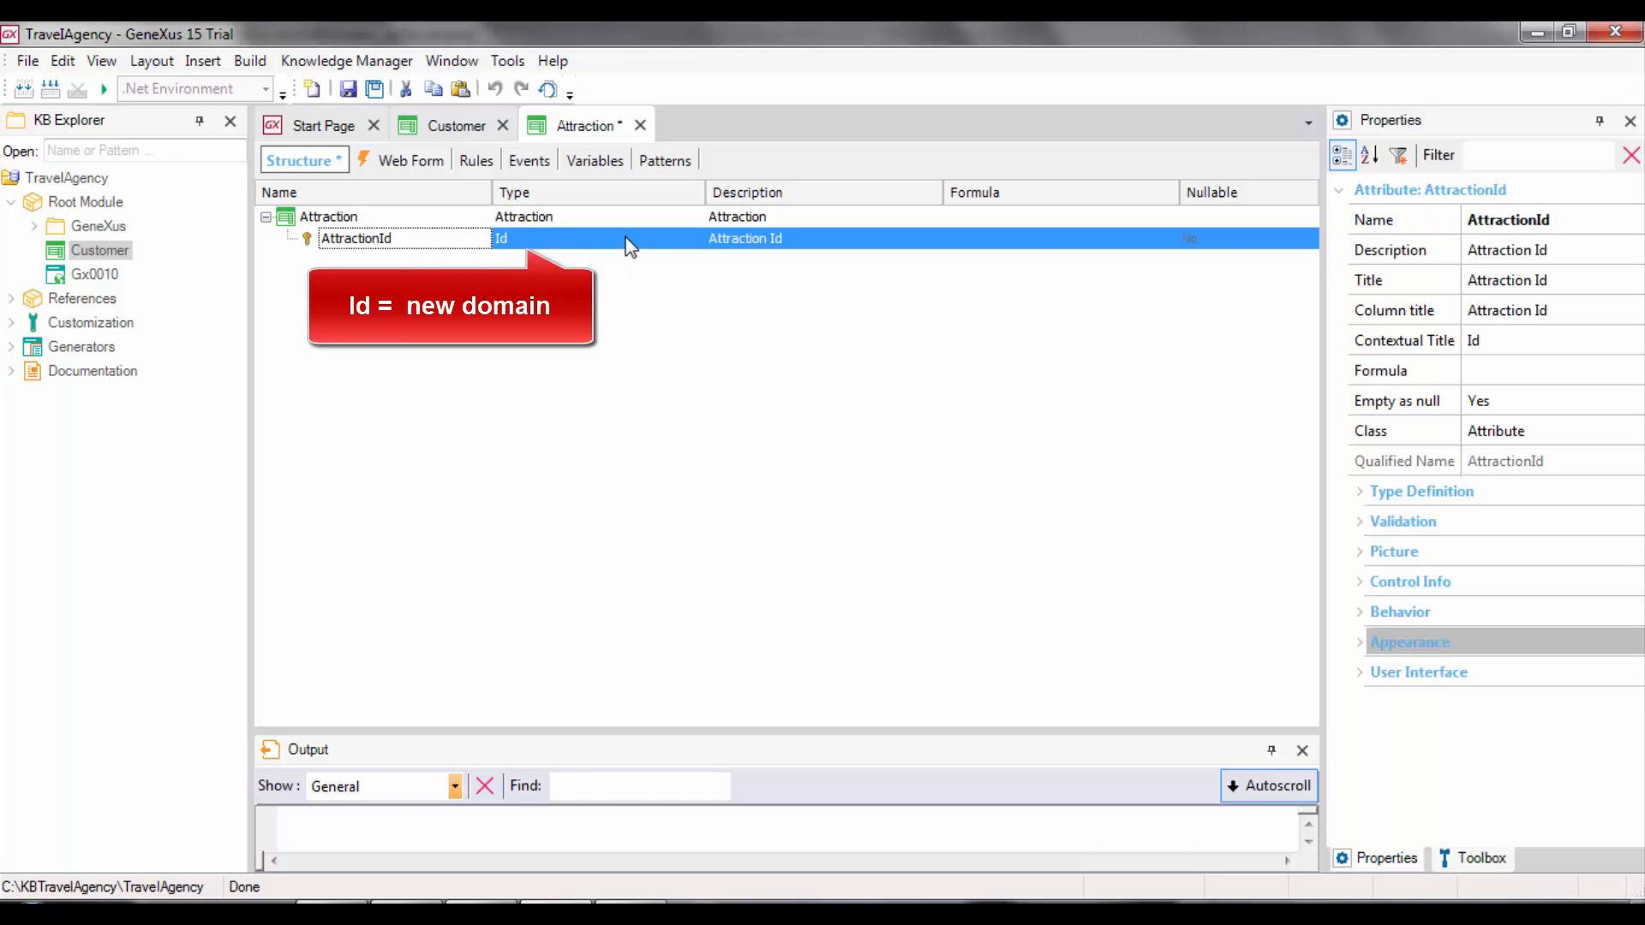
click(592, 238)
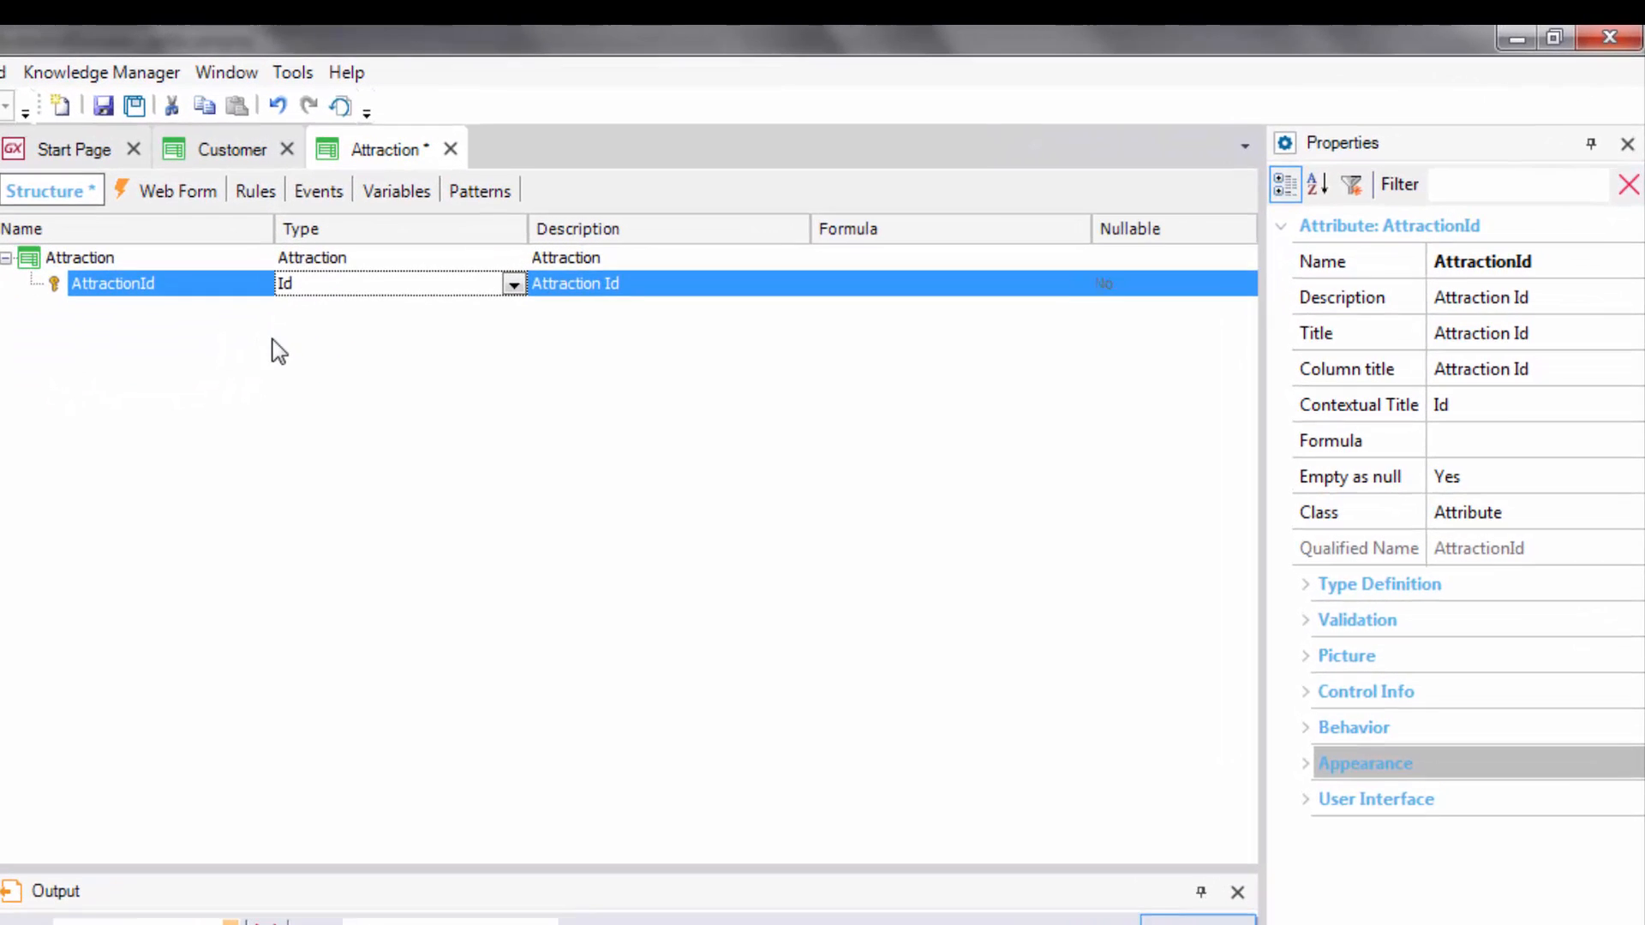
Open AttractionId's properties with F4 and sort them alphabetically
key(F4)
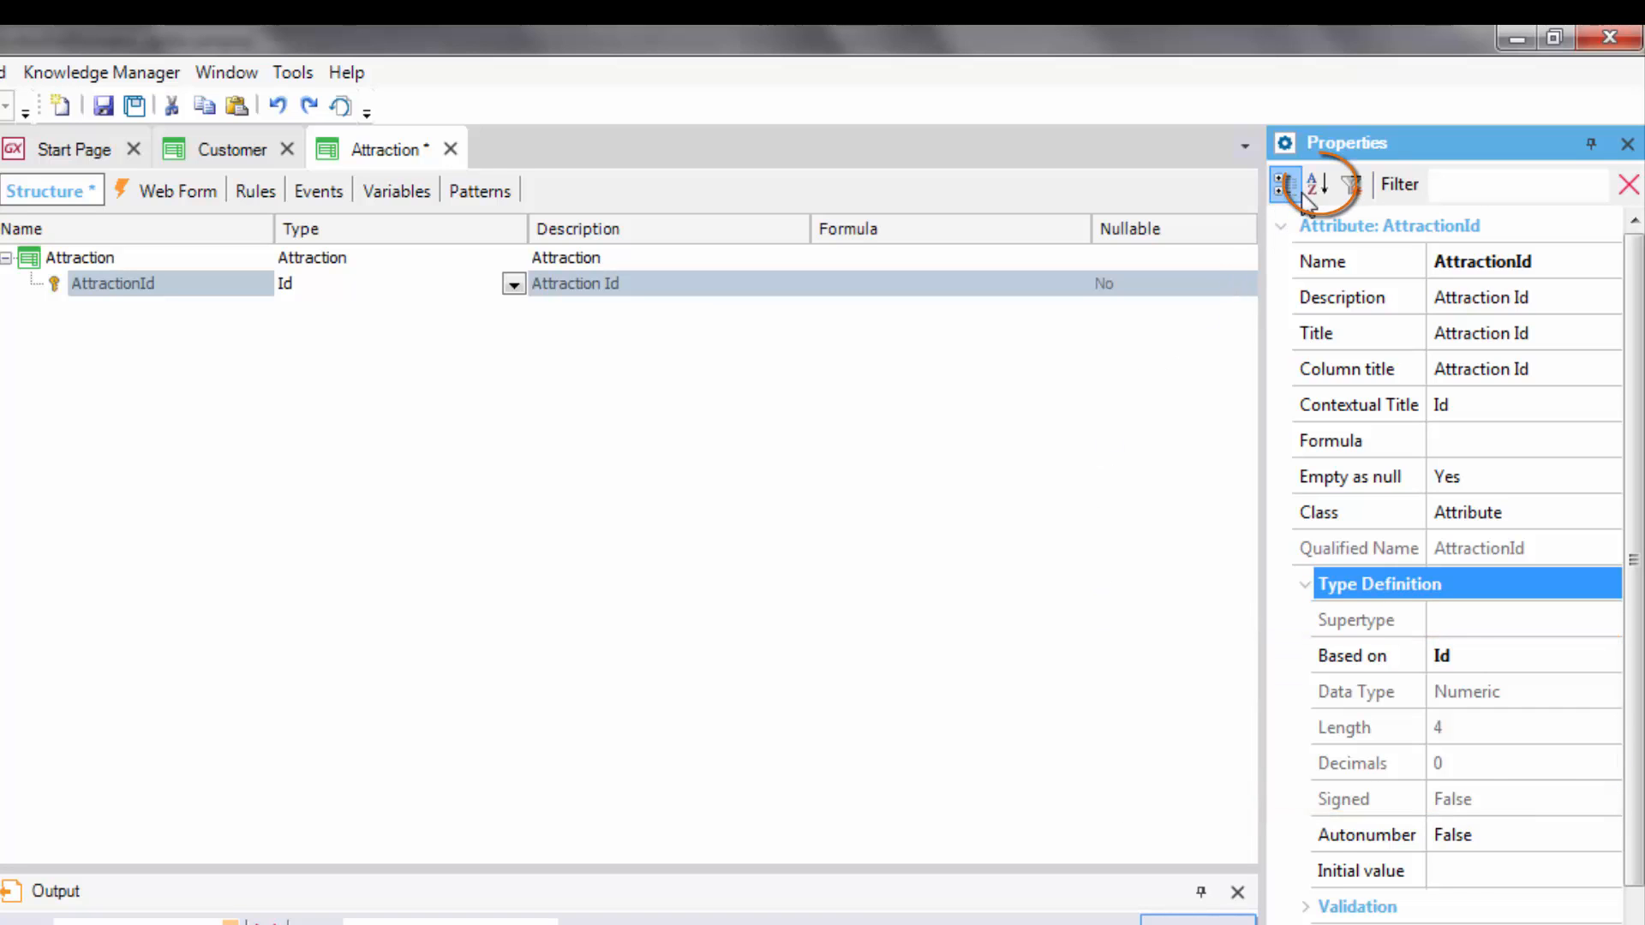
click(1314, 184)
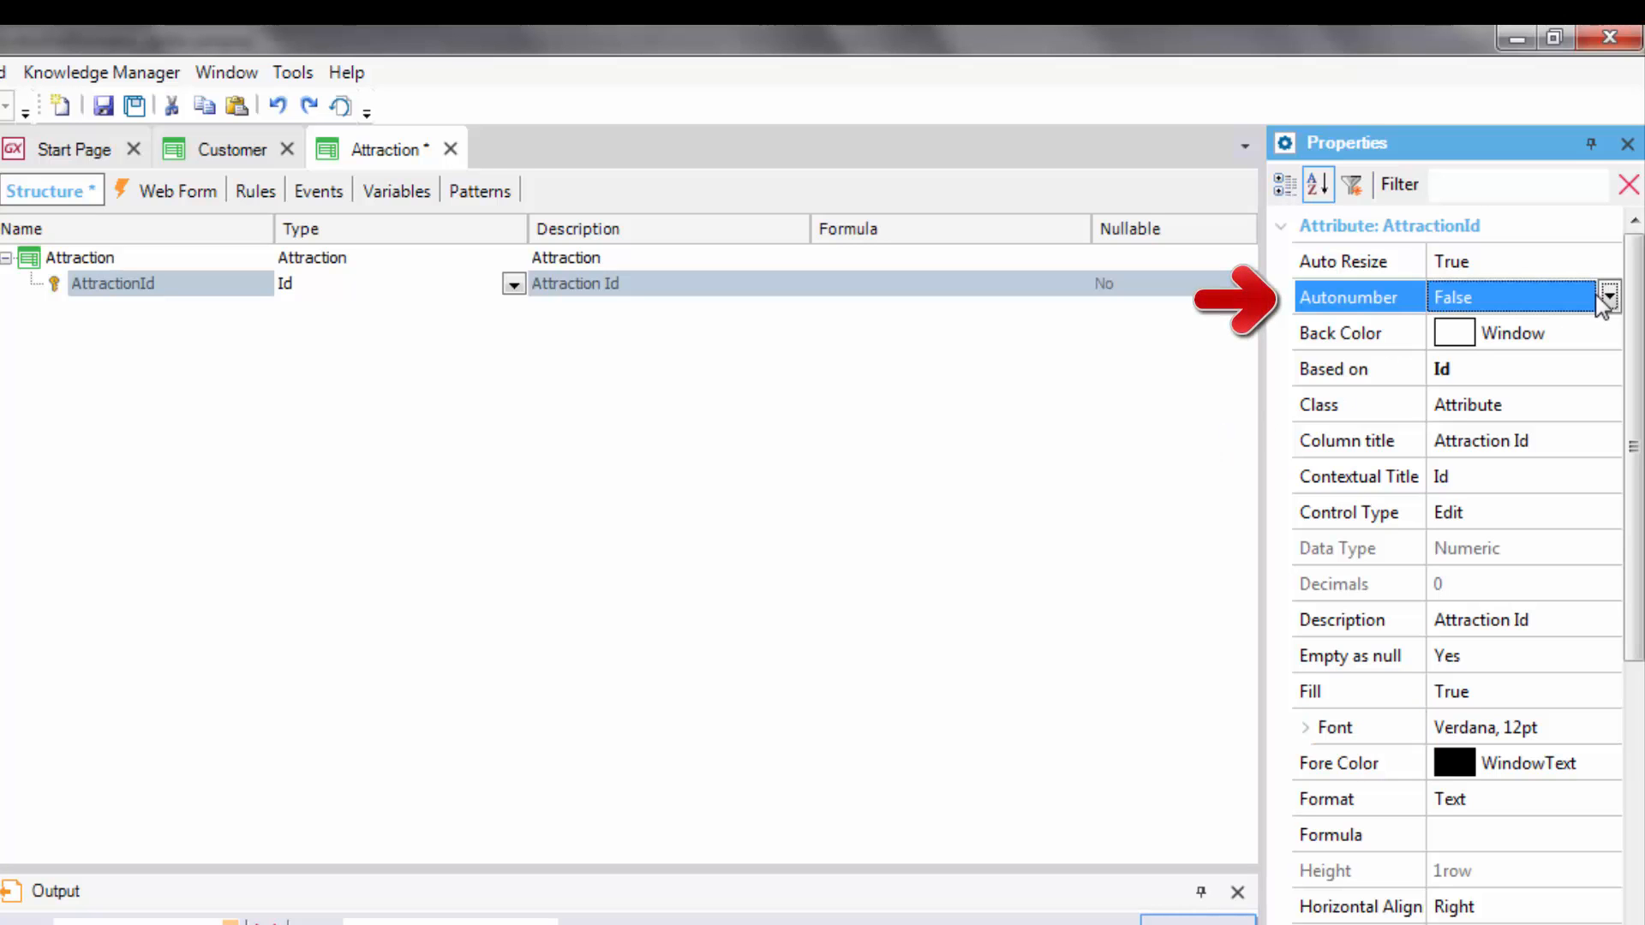
Set AttractionId's Autonumber to True and open the Domains list from the View menu
click(1613, 295)
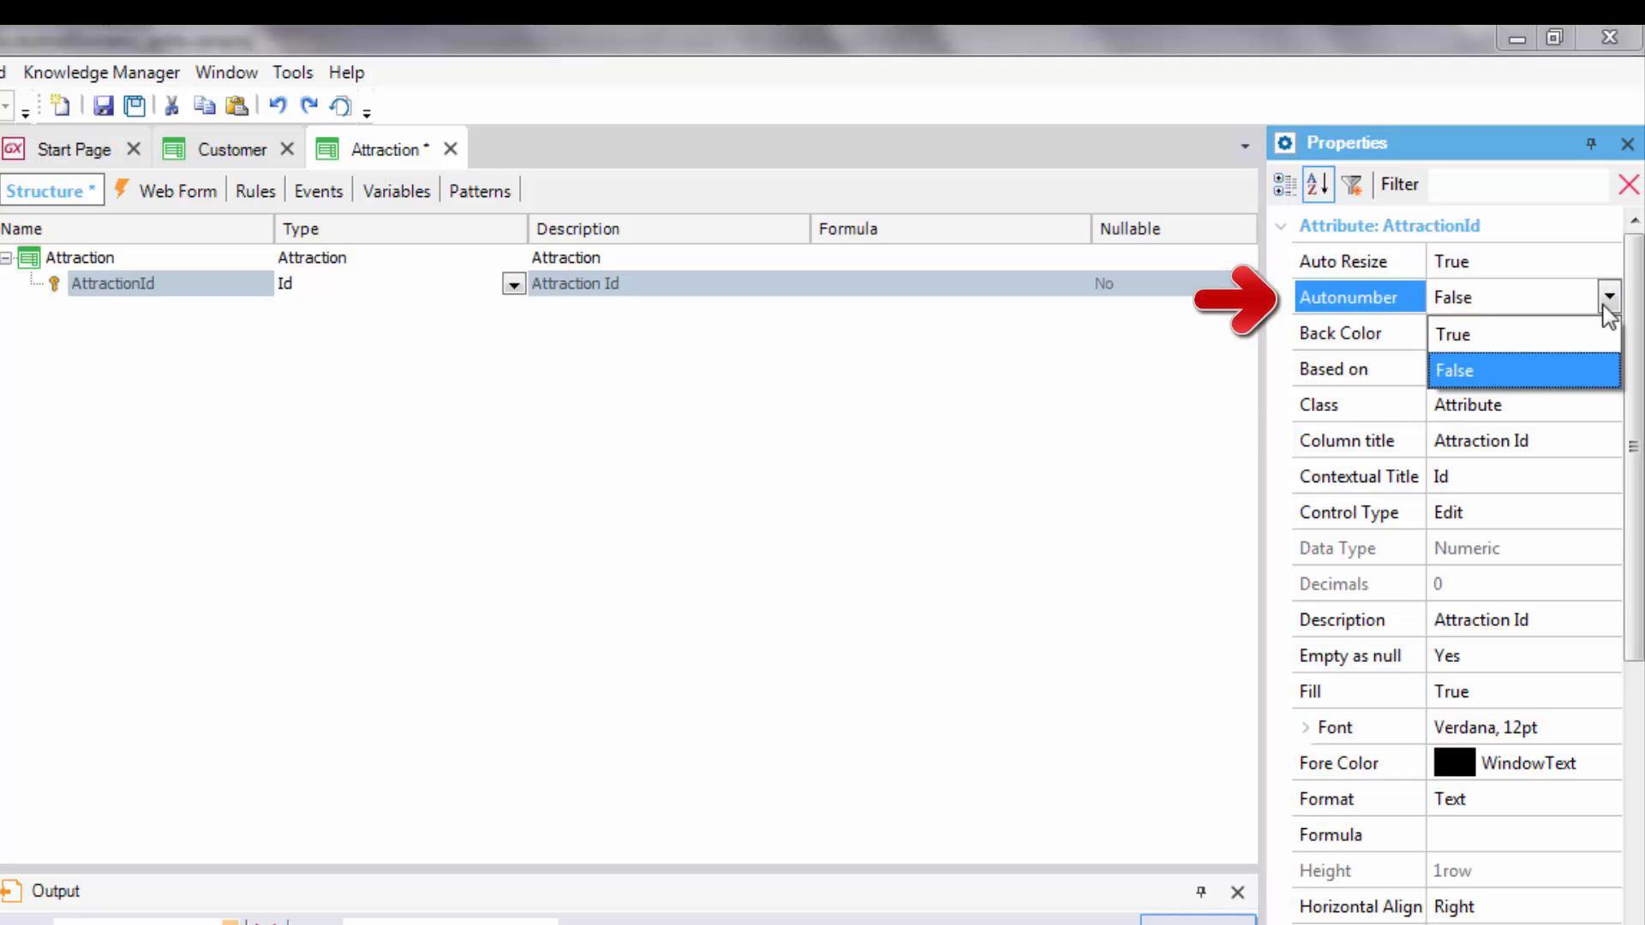
click(1453, 370)
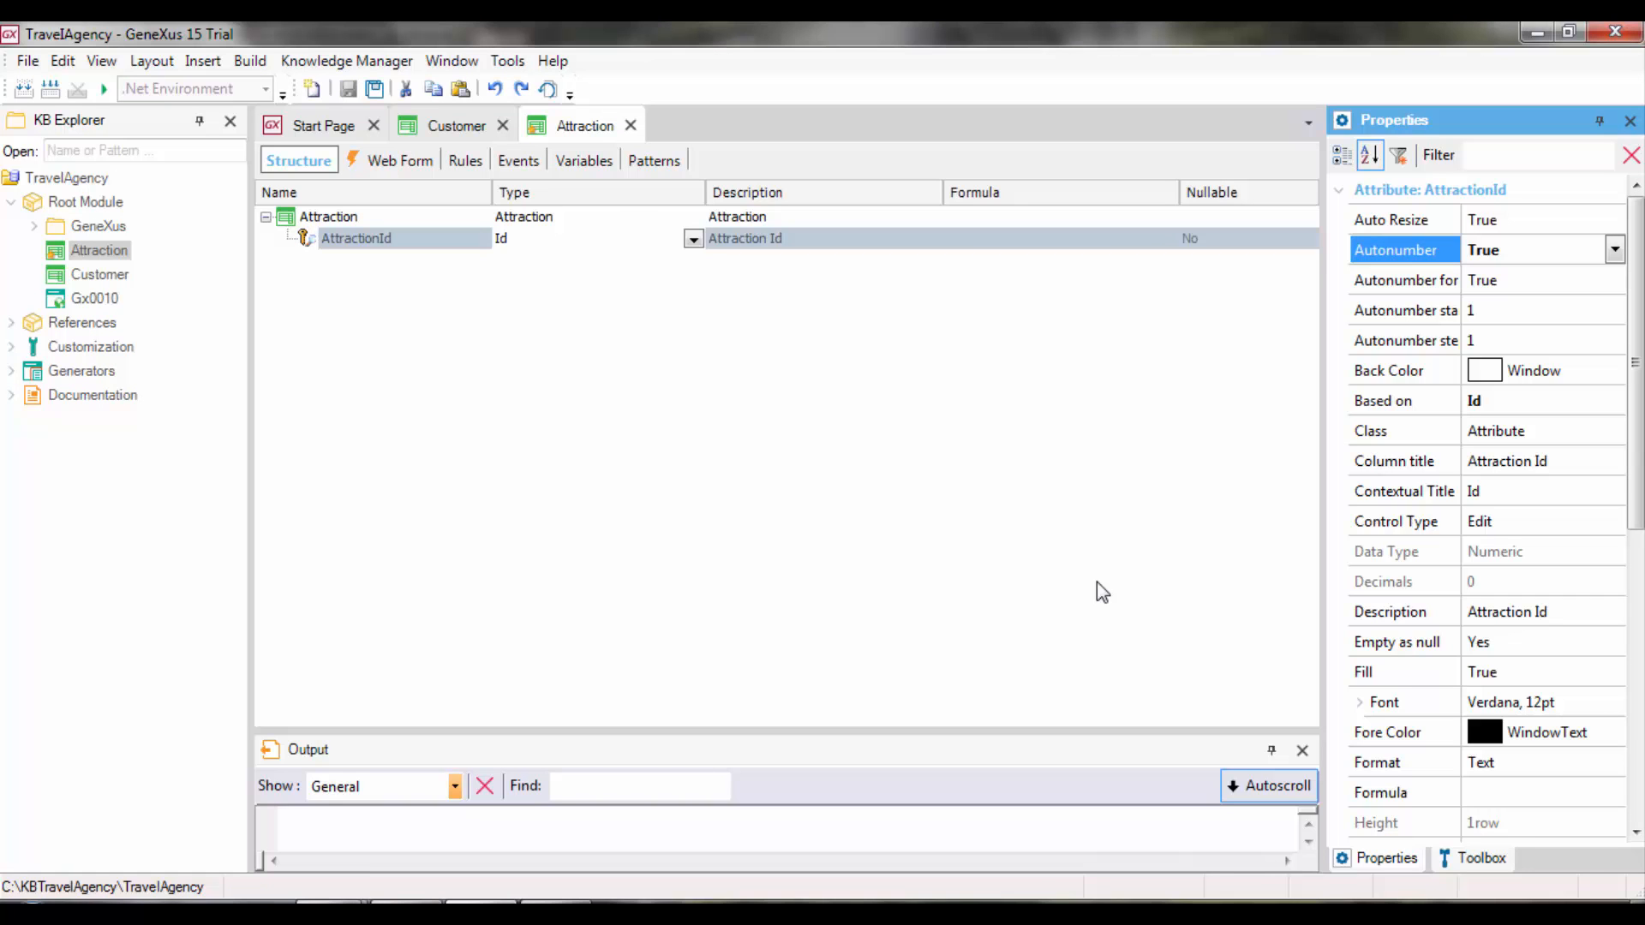
mouse_move(364, 227)
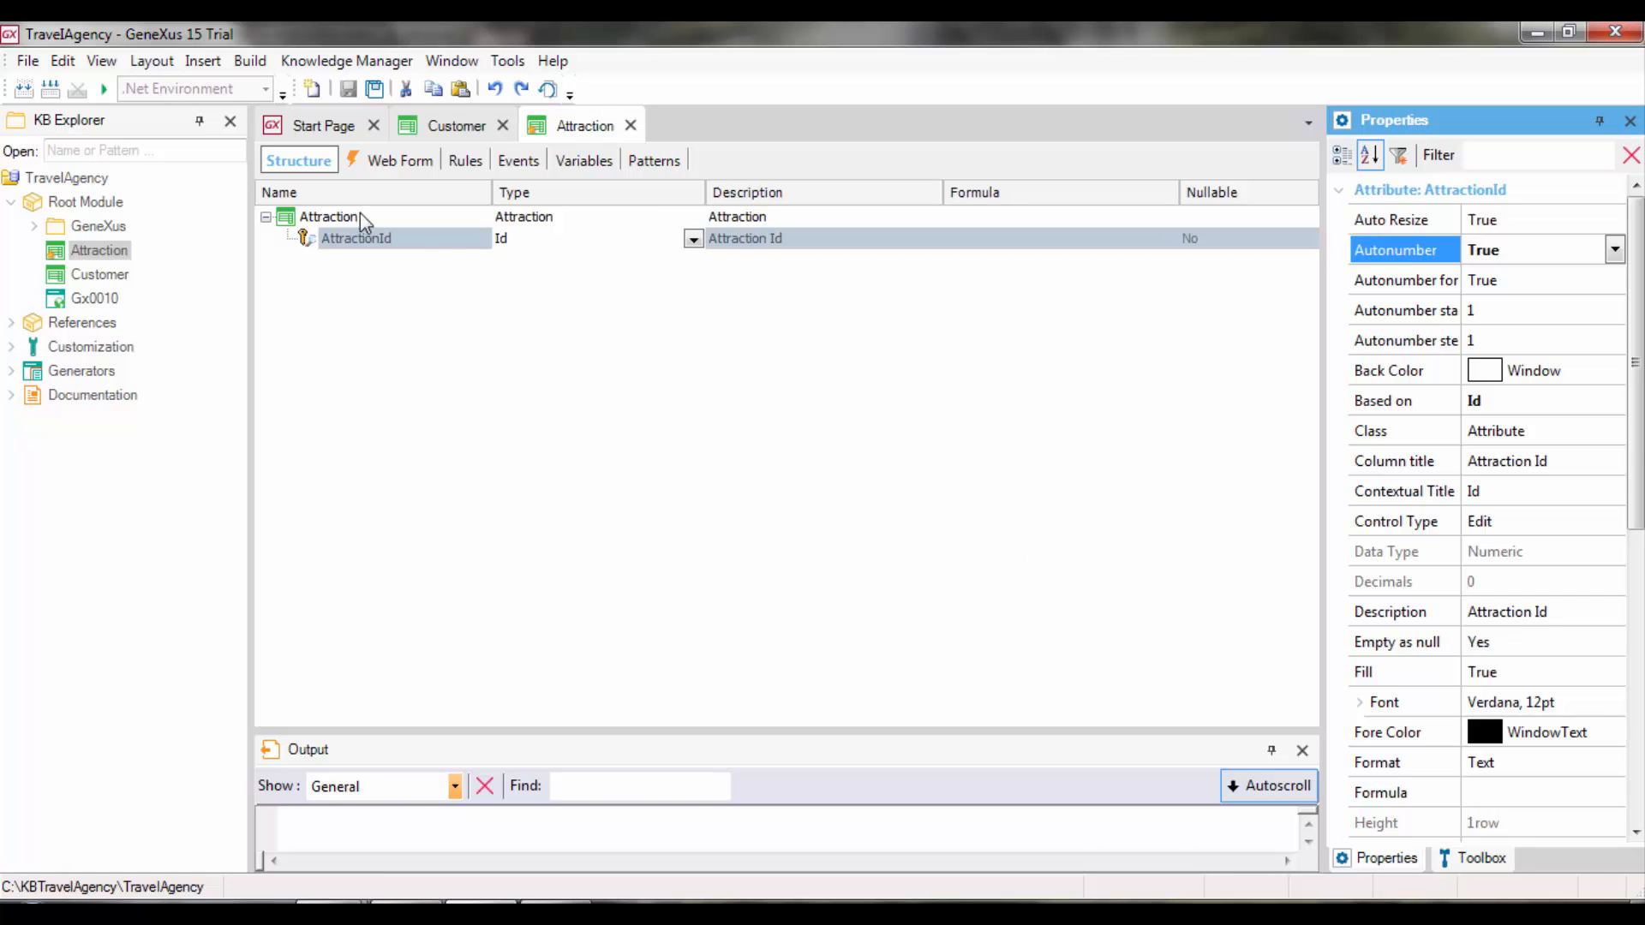
click(103, 61)
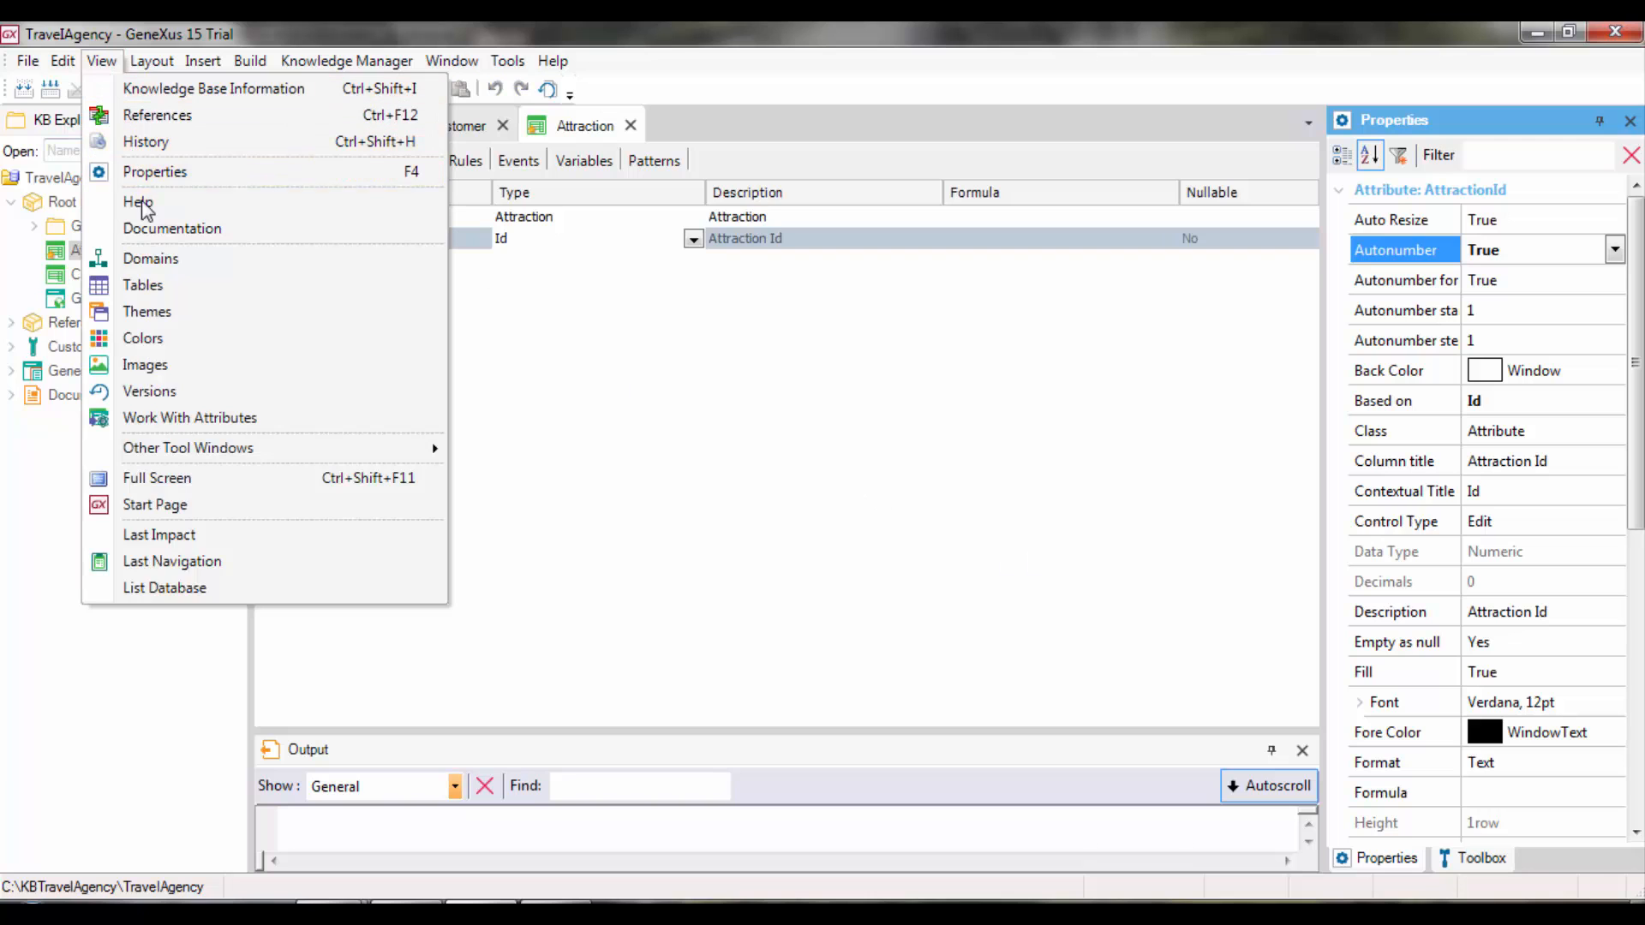
click(151, 258)
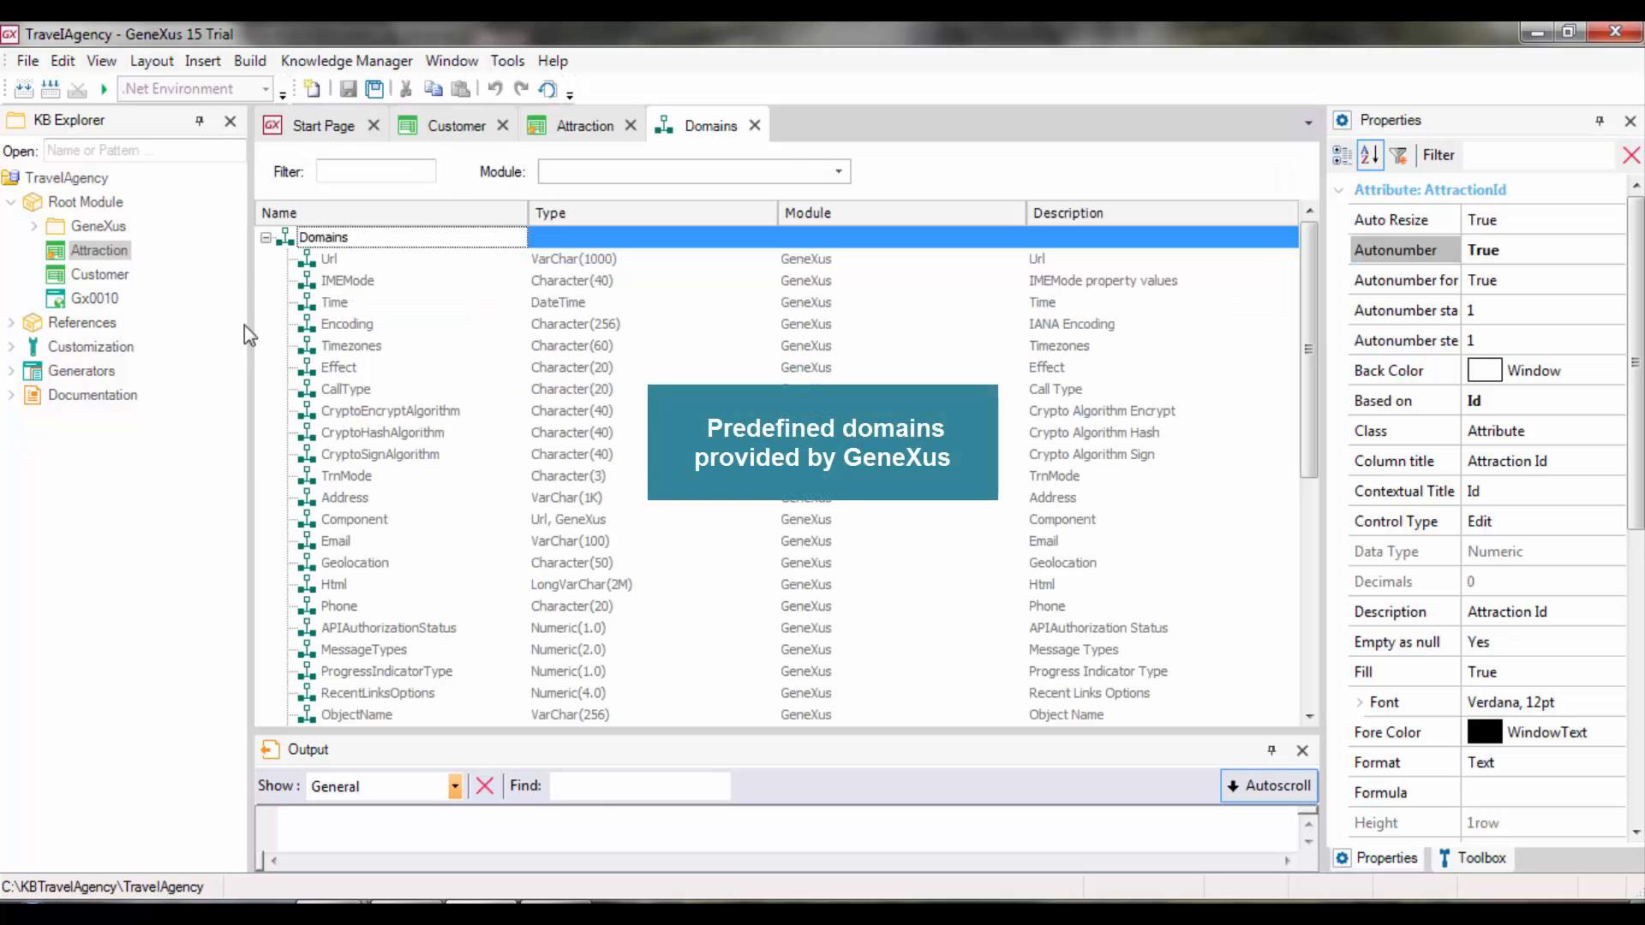
mouse_move(1310, 440)
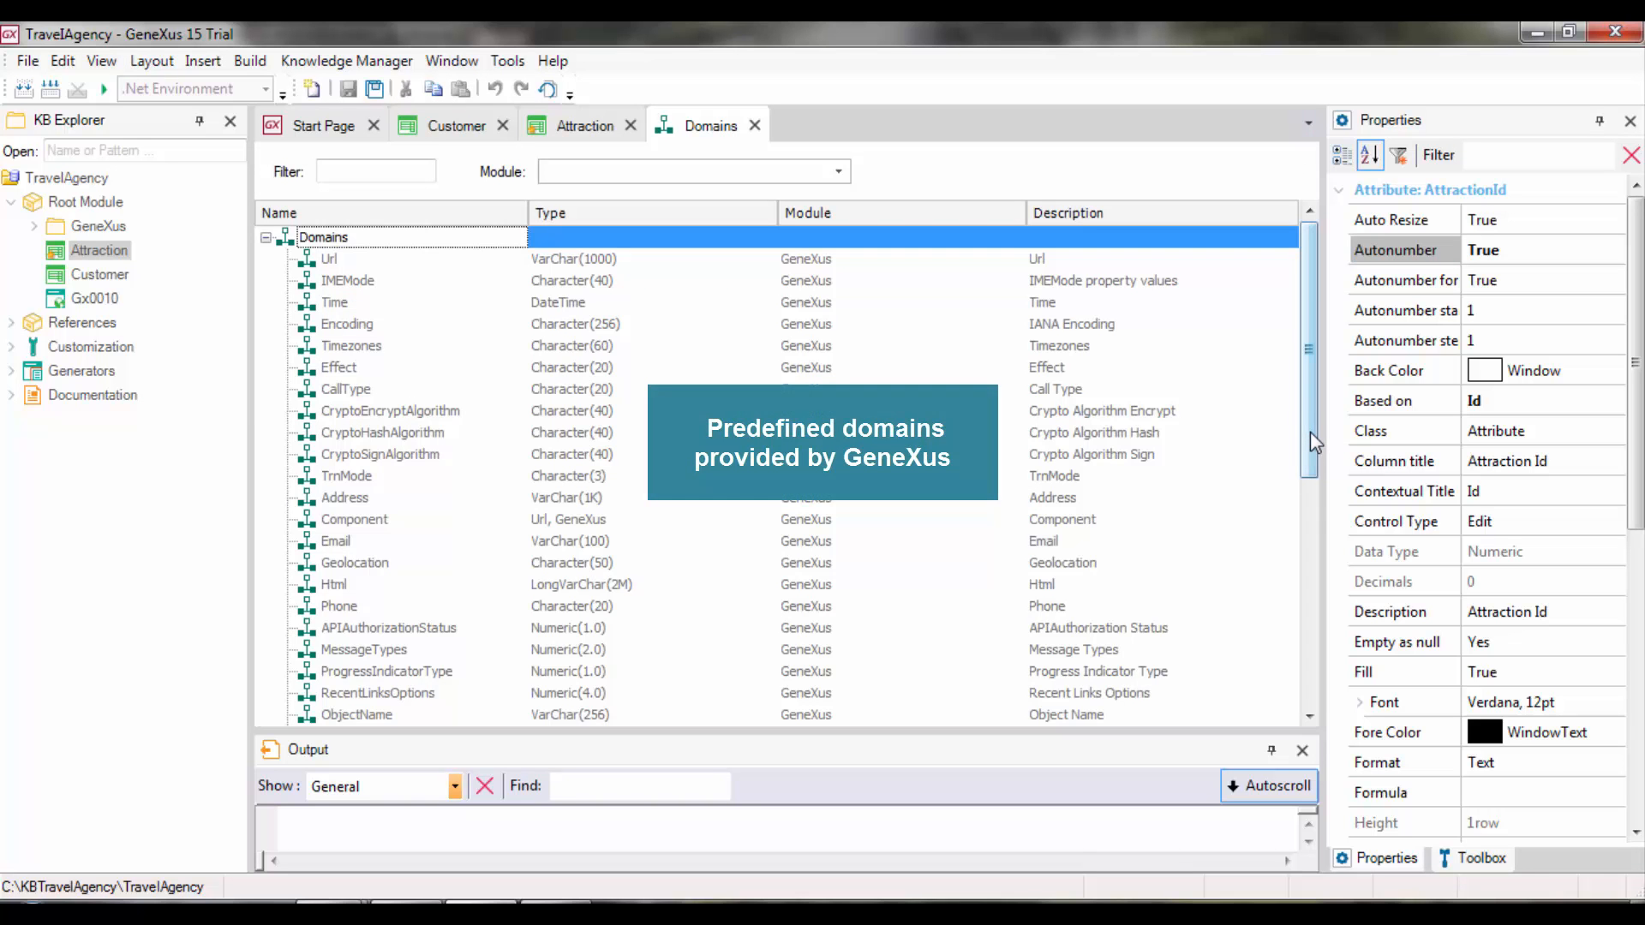
Scroll down to the Id domain and set its Autonumber property to True
scroll(down, 3)
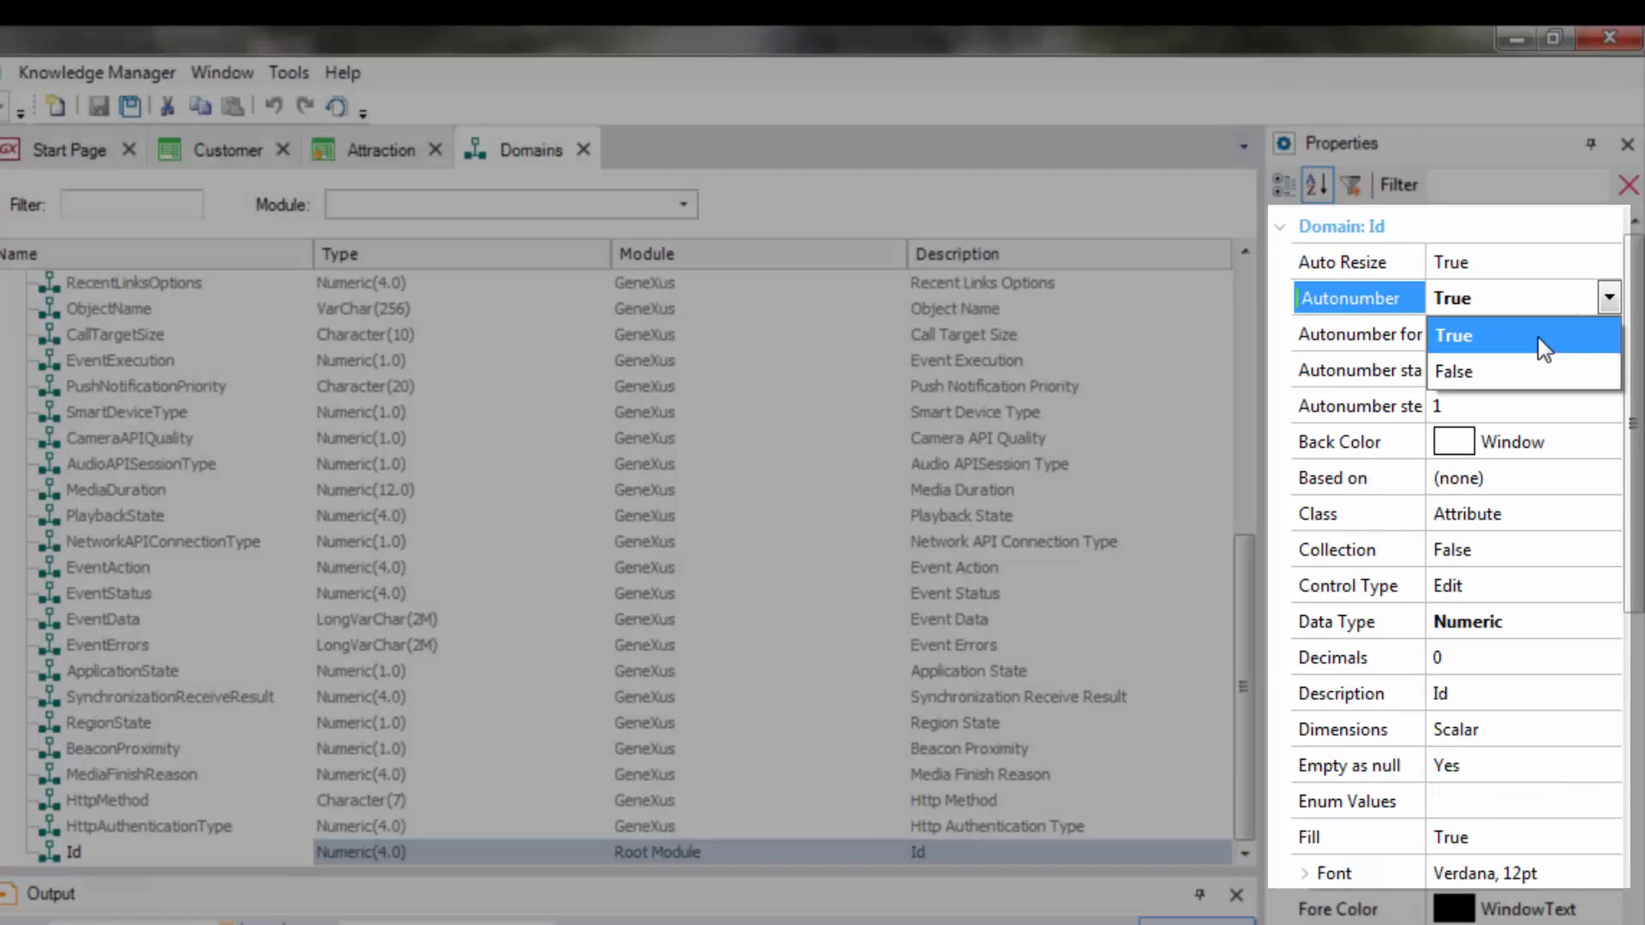
click(1454, 335)
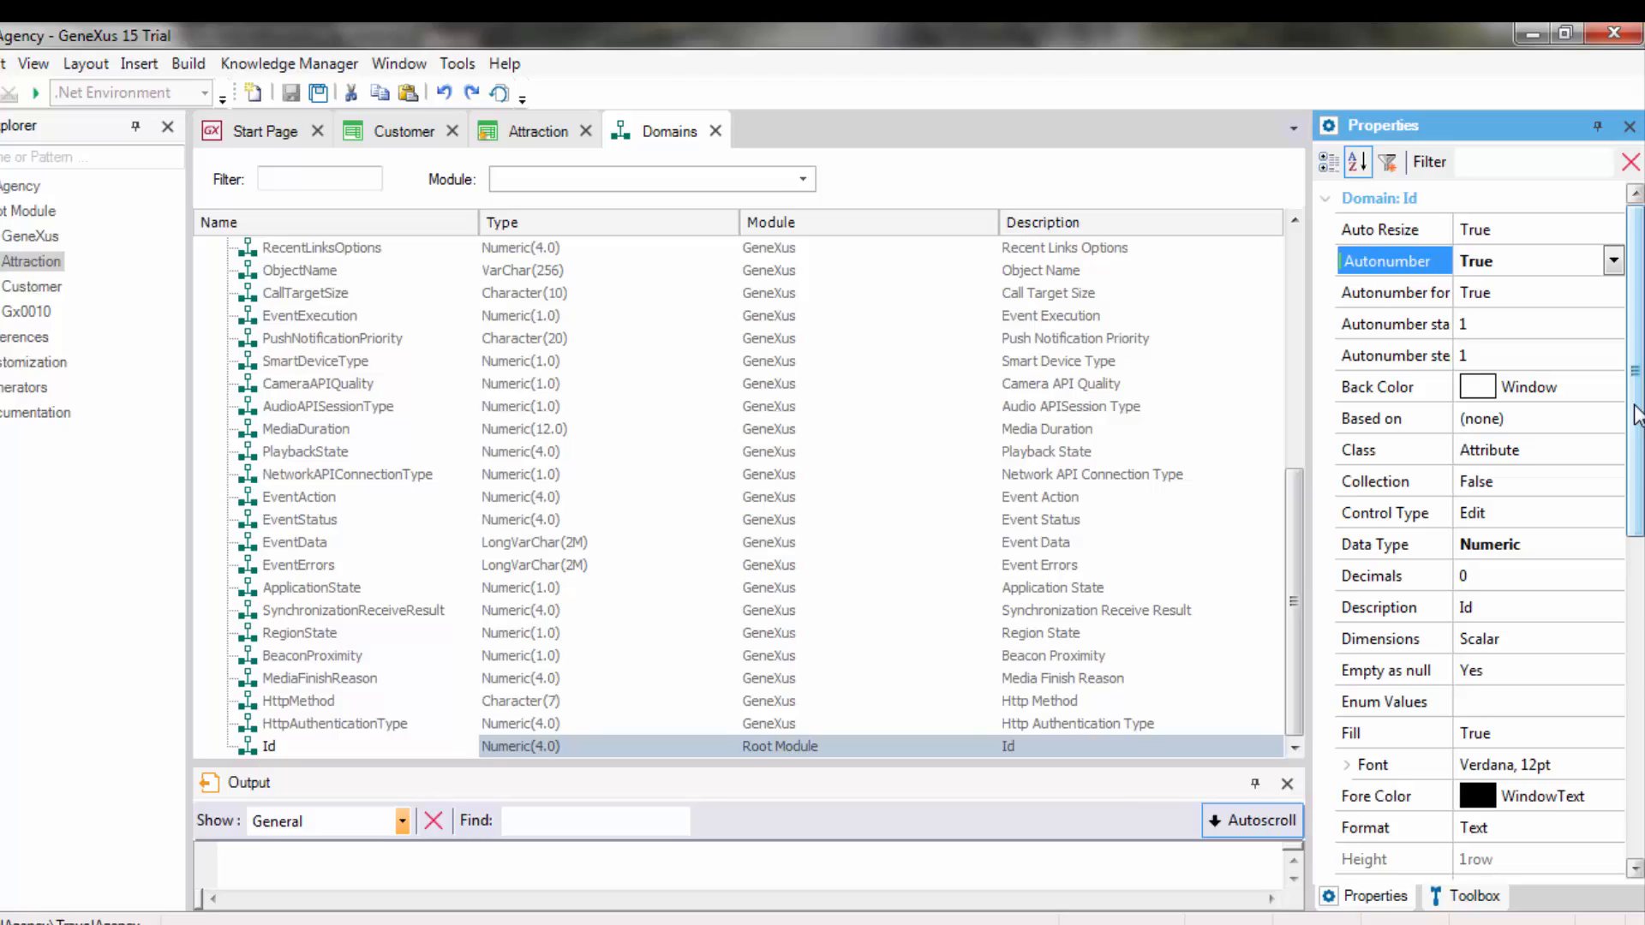
Add AttractionName to the Attraction structure using a new Name domain of Character(50)
click(537, 130)
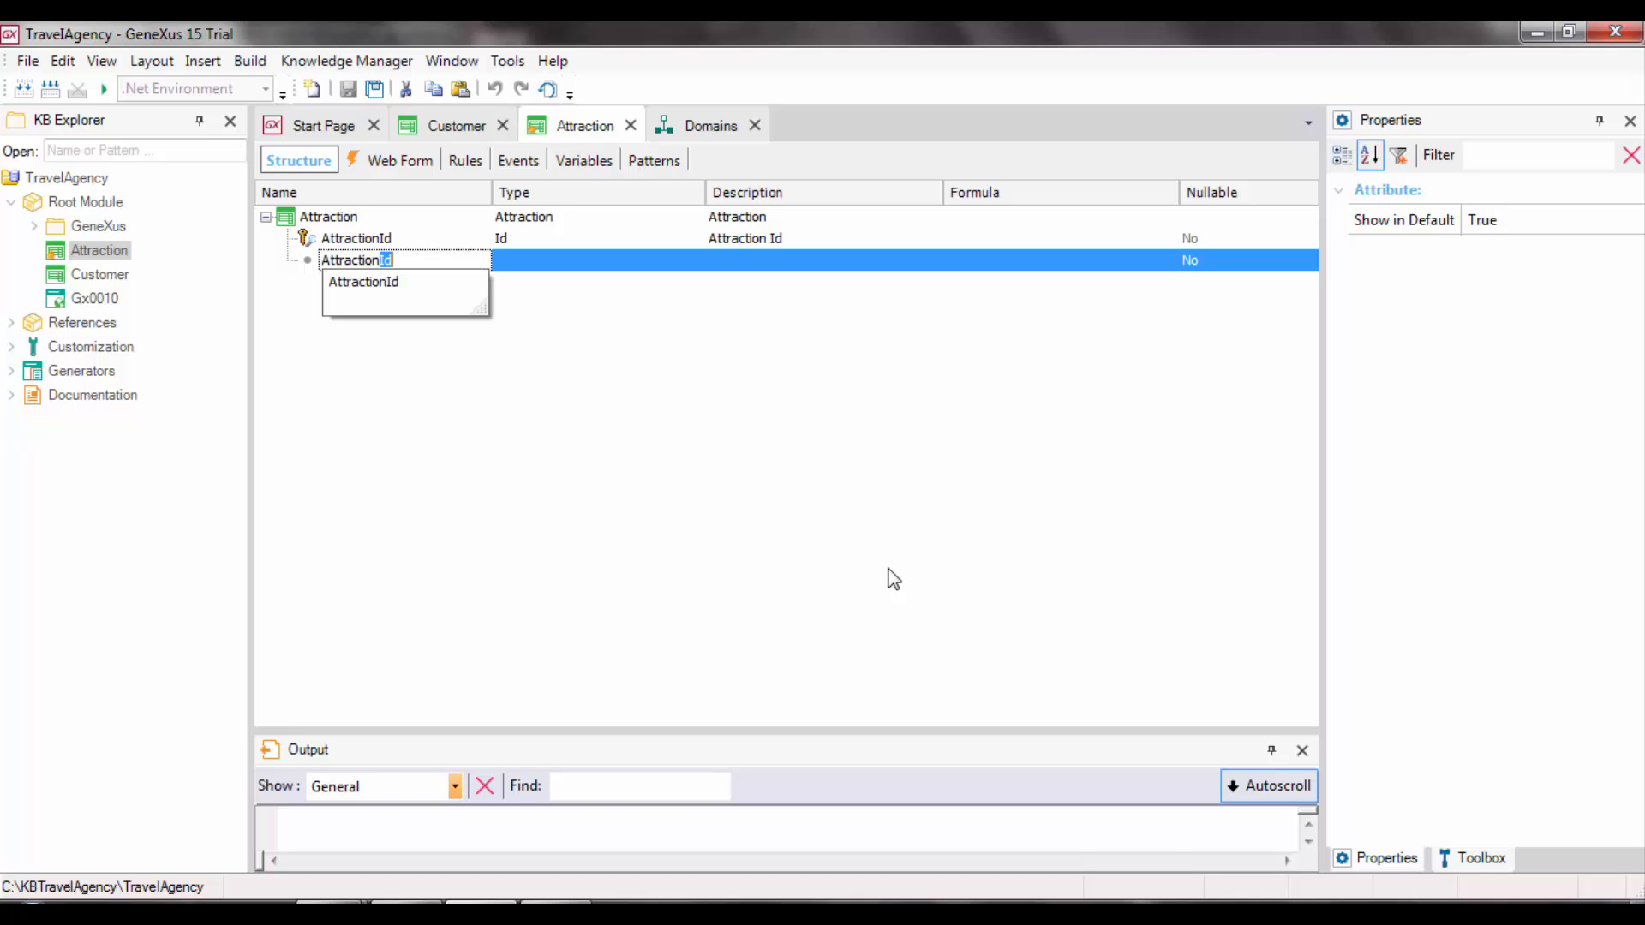
text(AttractionName)
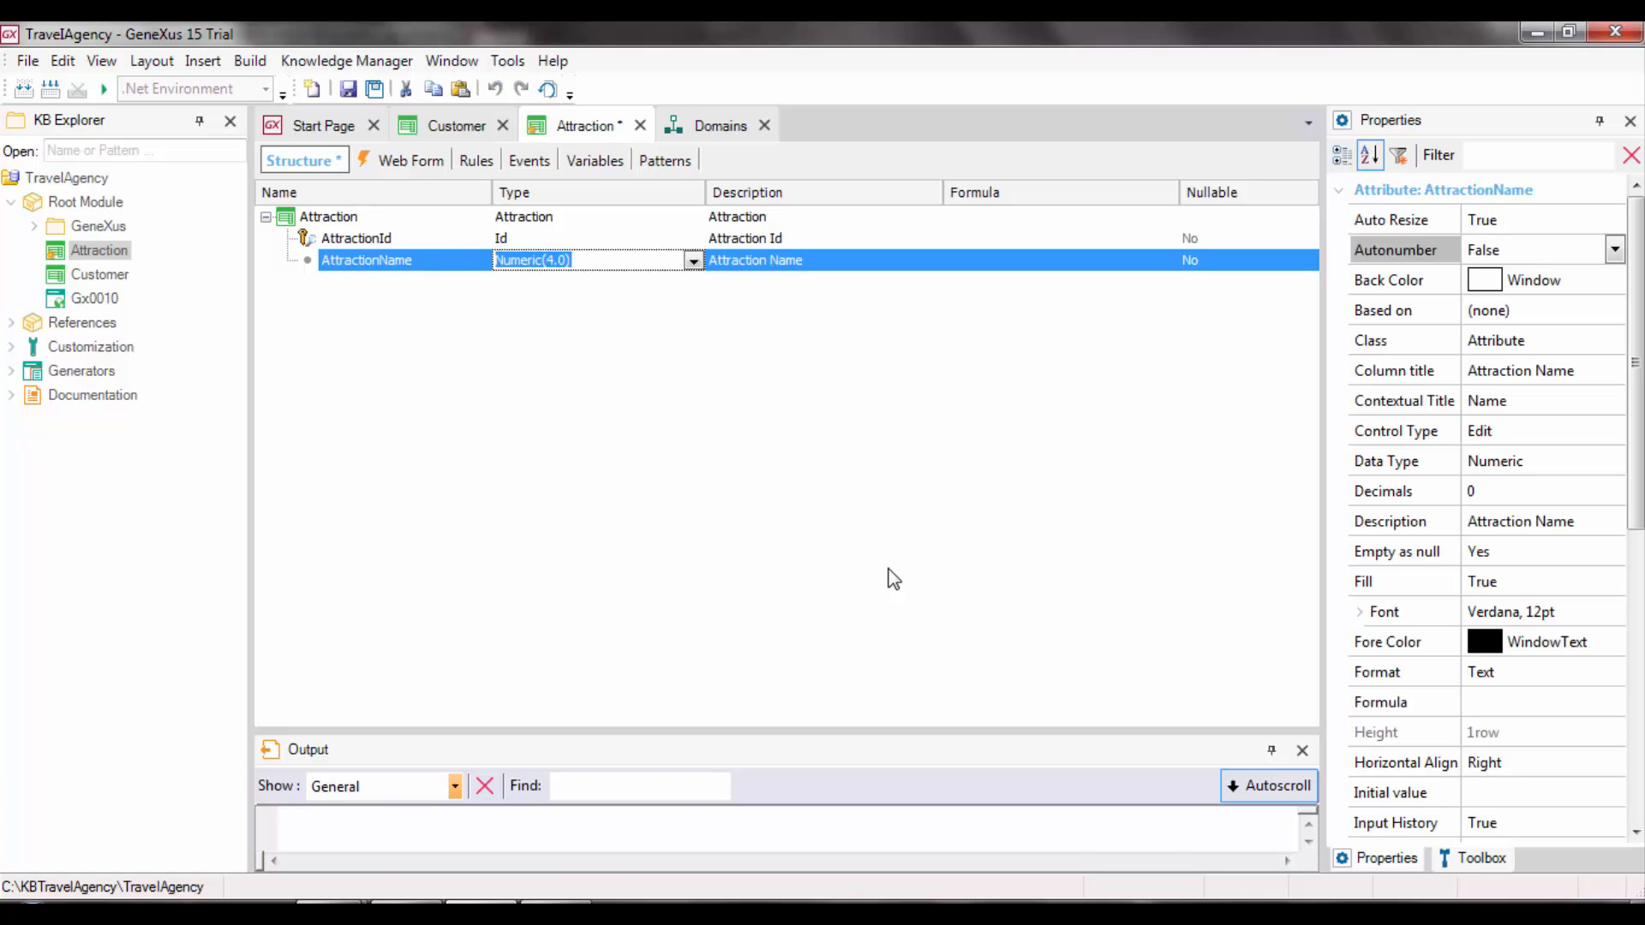
text(Name=Character)
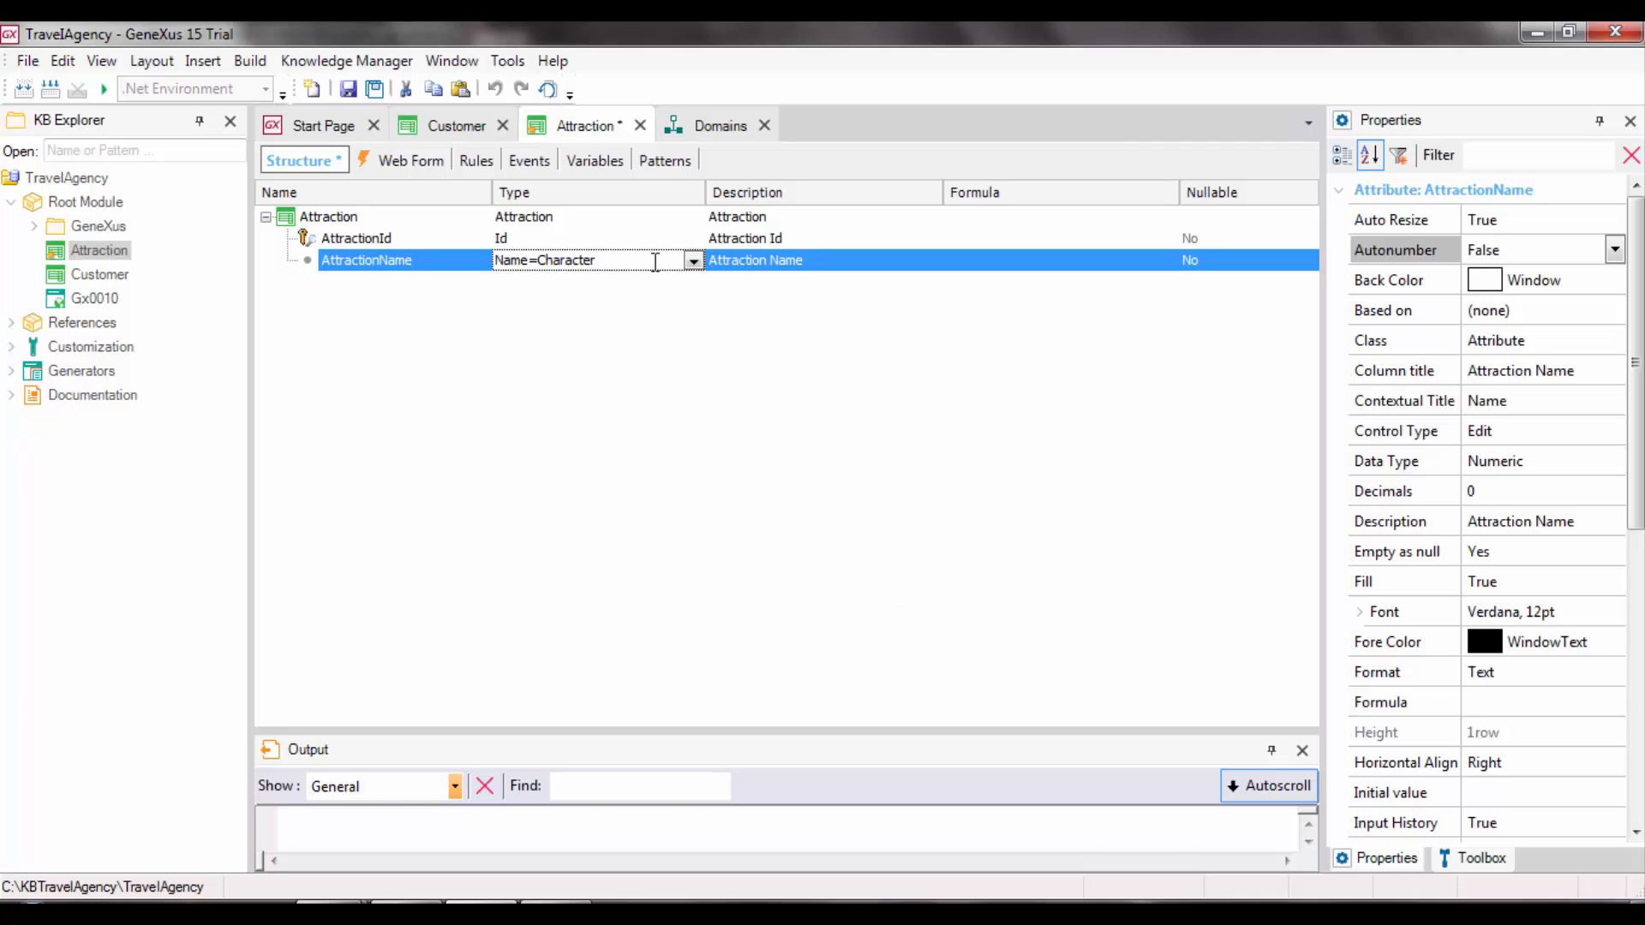
text((20))
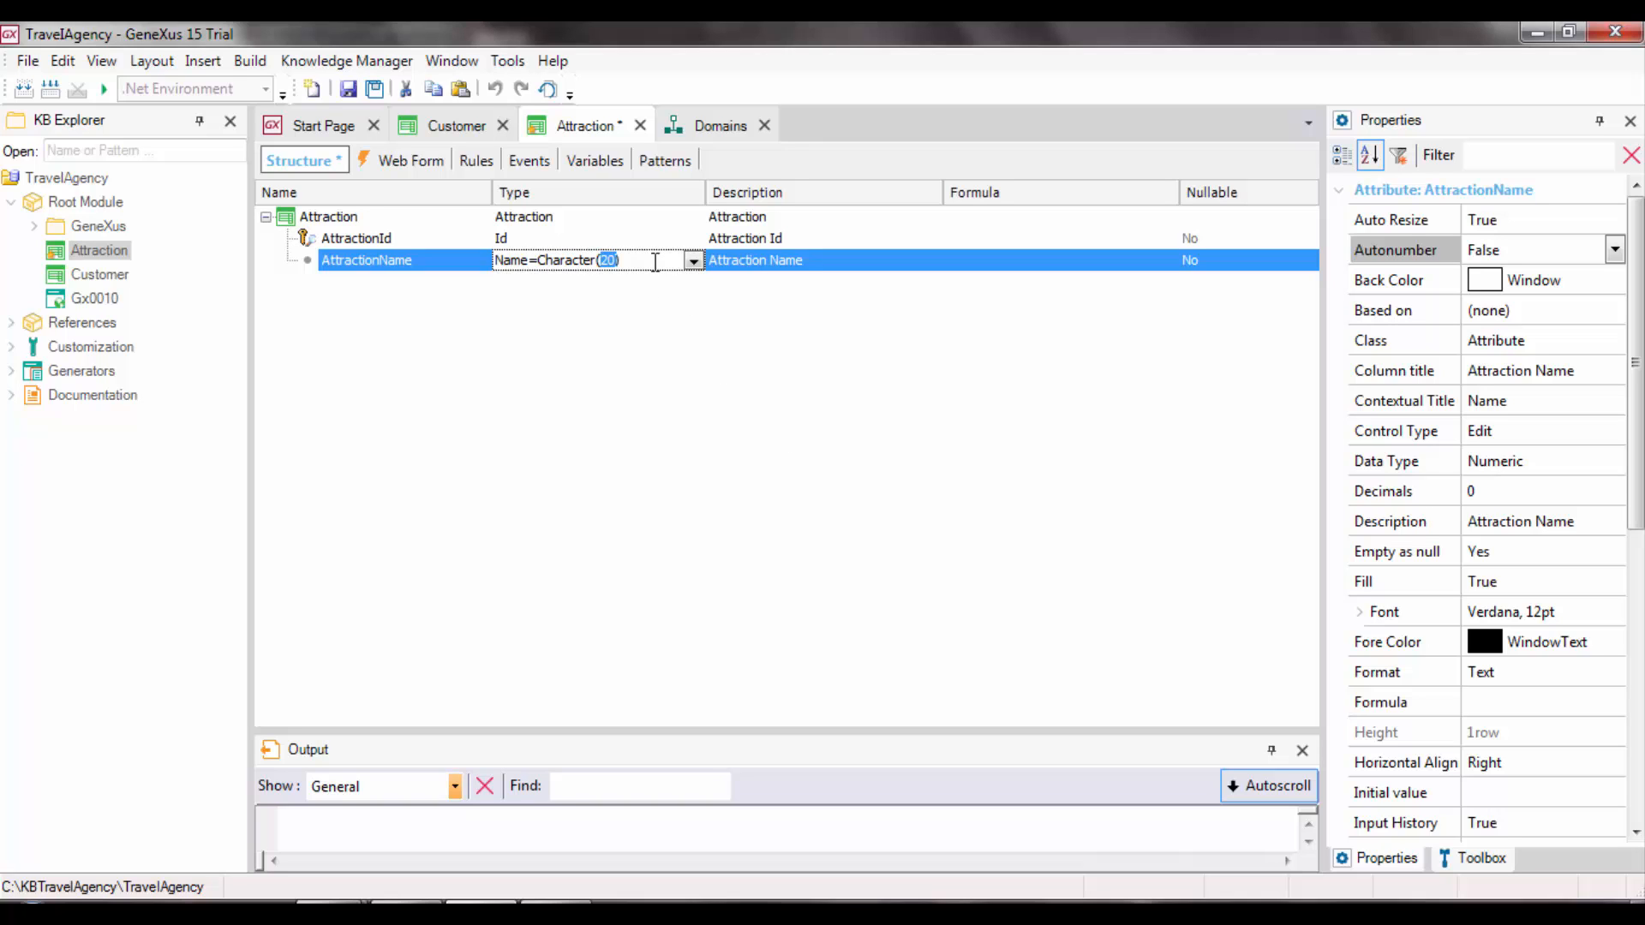
text(50)
text(AttractionCountry)
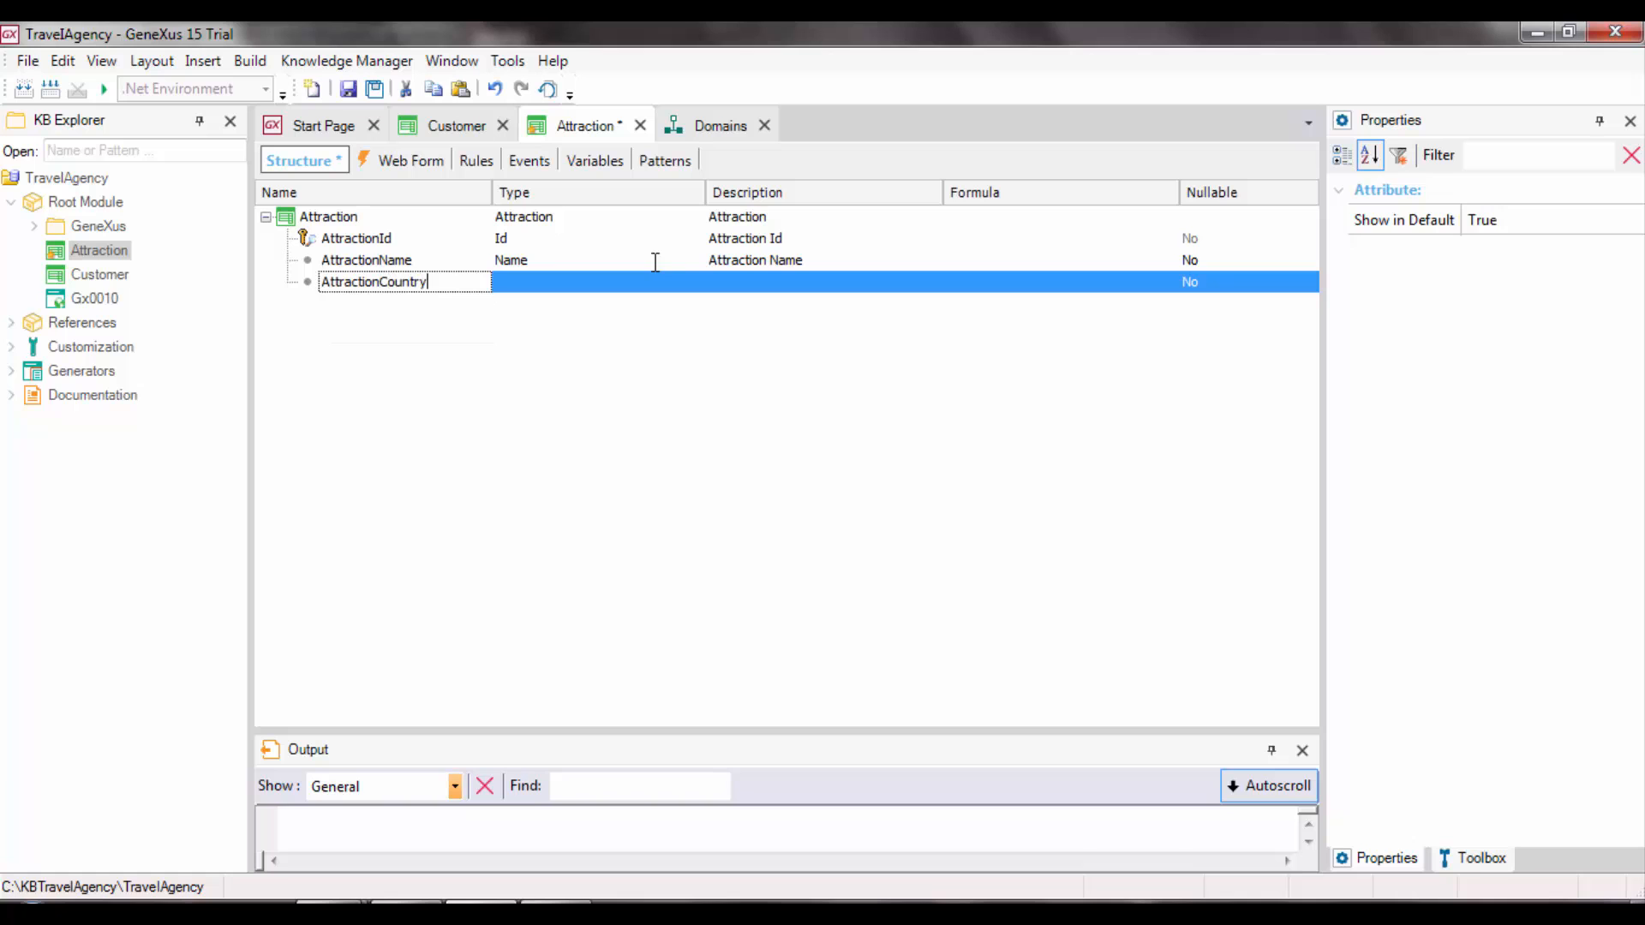
Give AttractionCountry the Character type with length 50
click(692, 281)
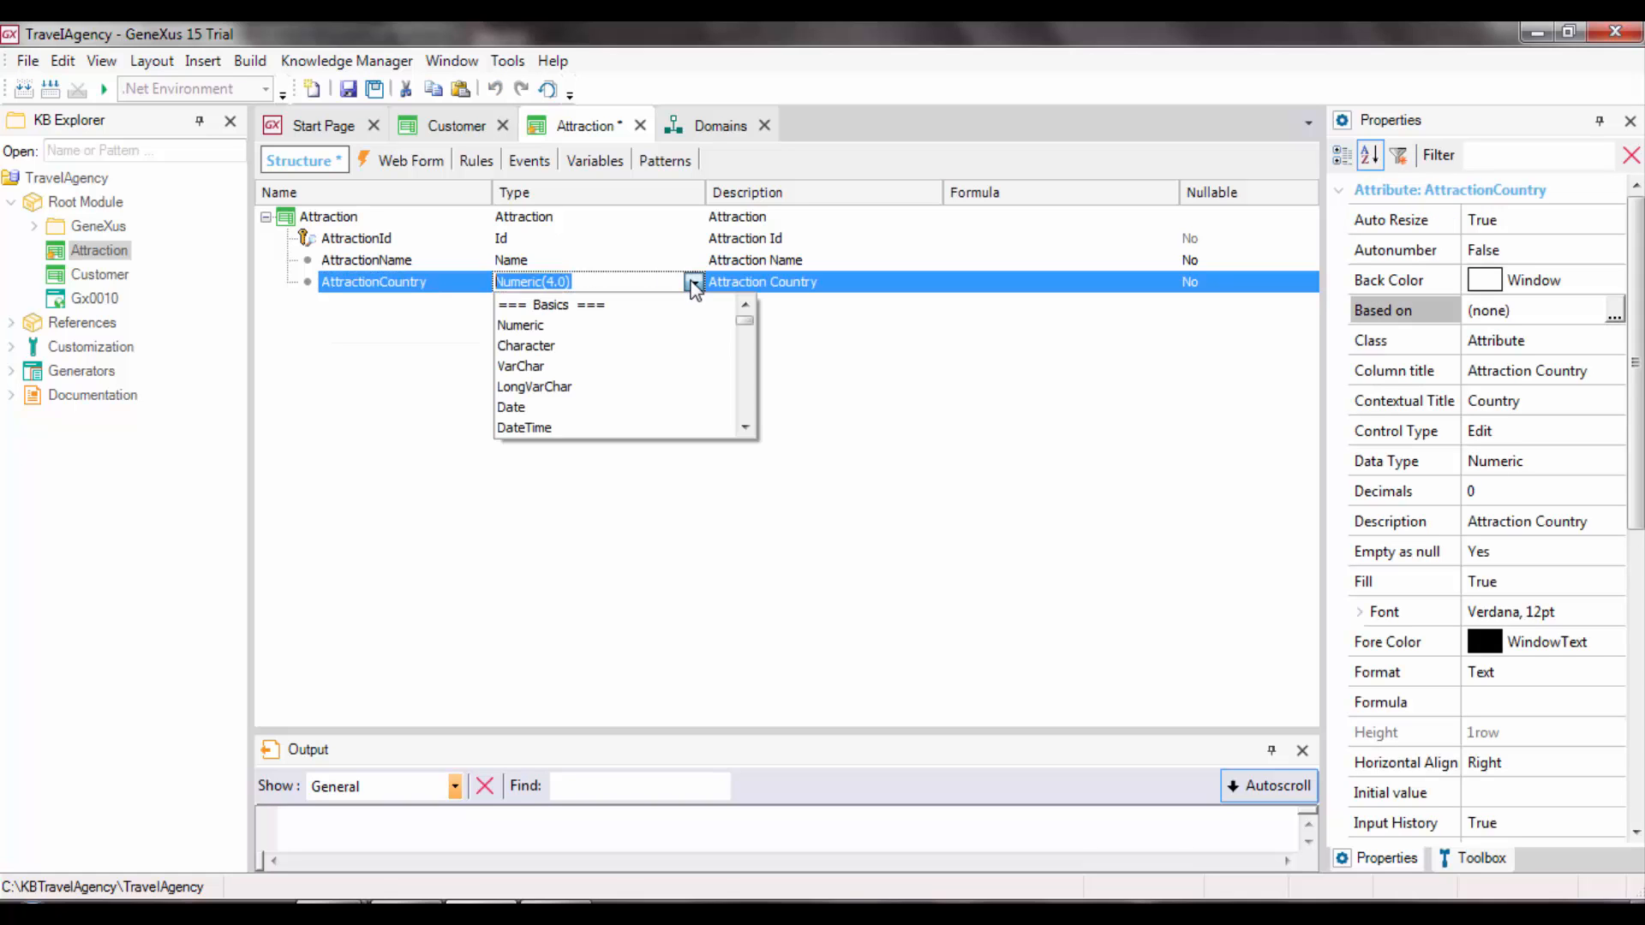
click(526, 346)
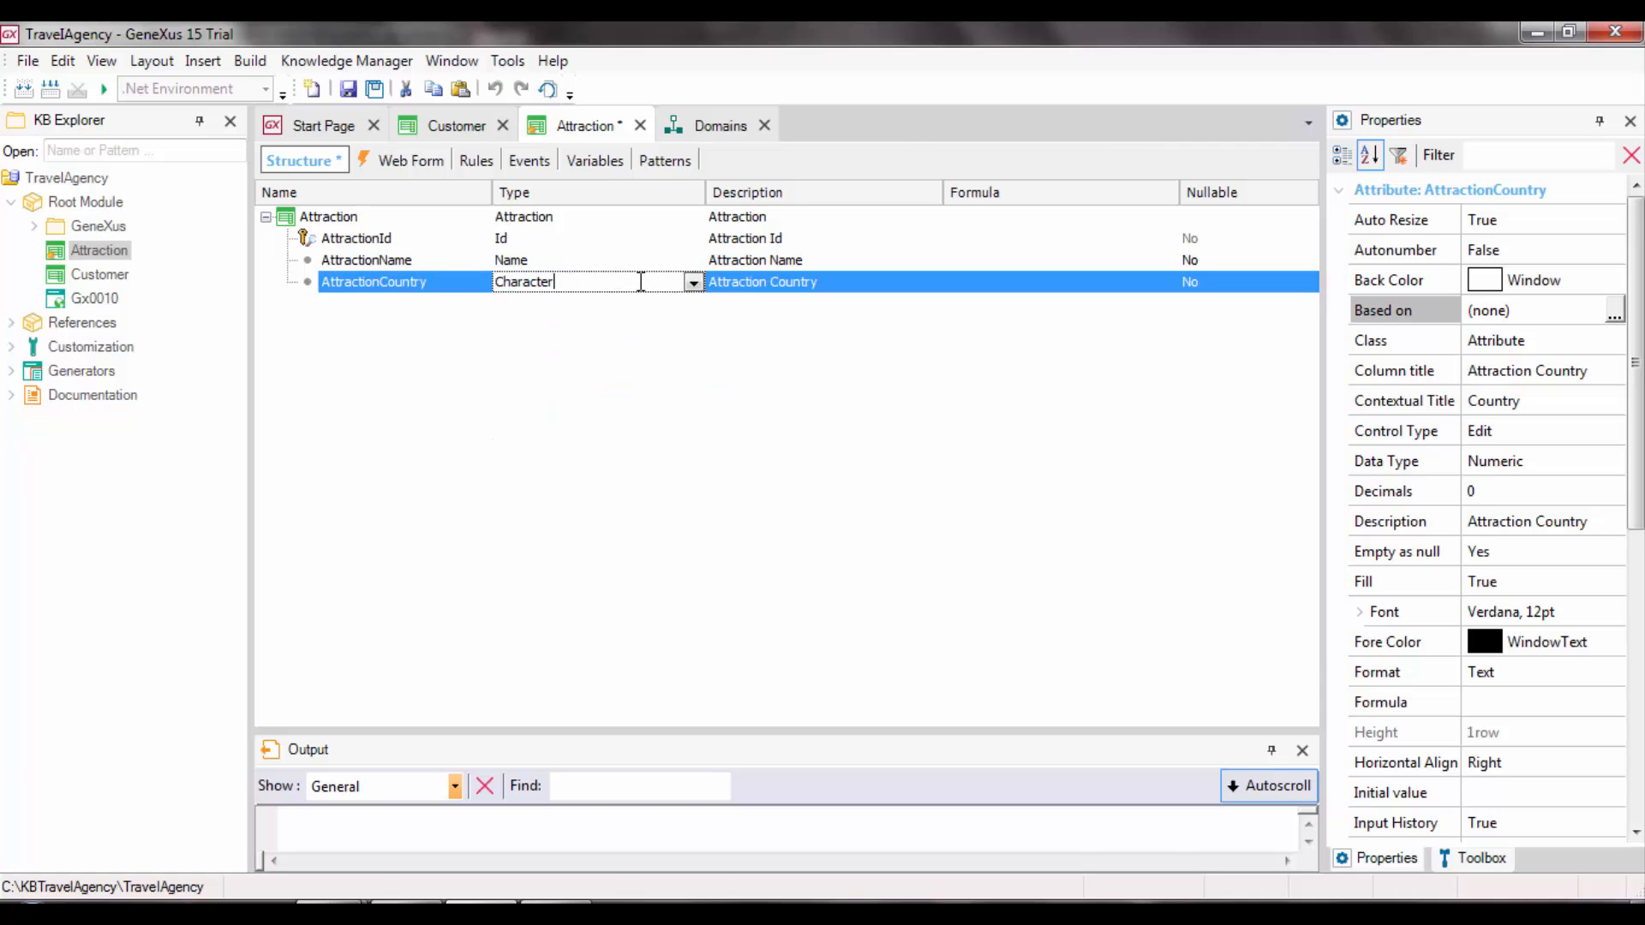
text((5)
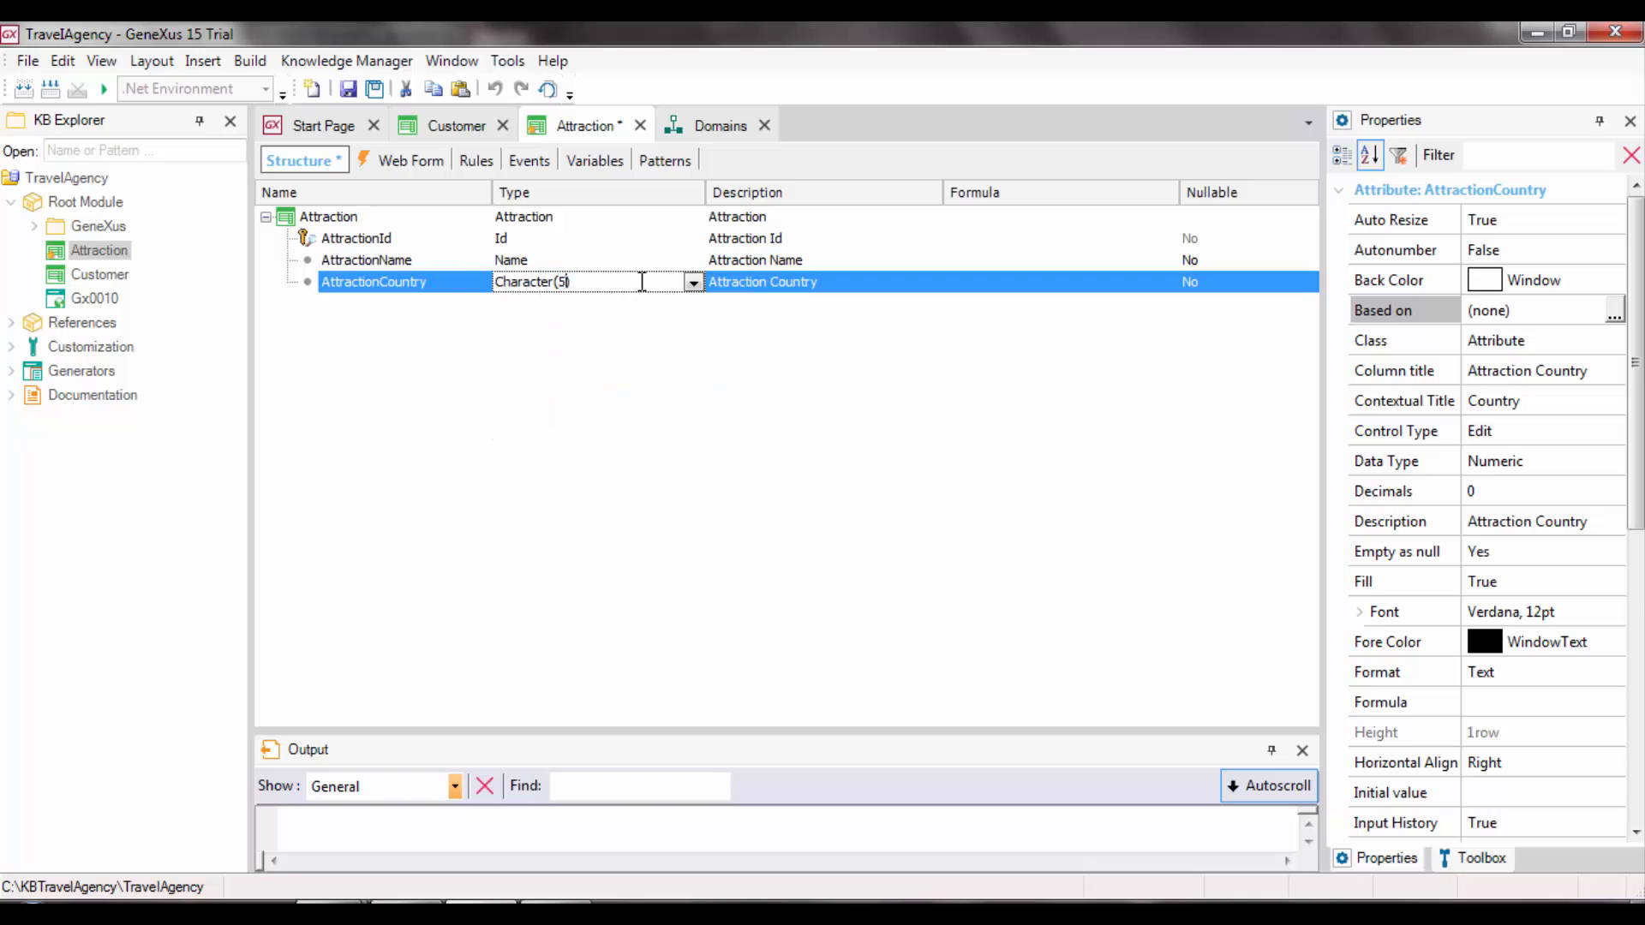
text(0)
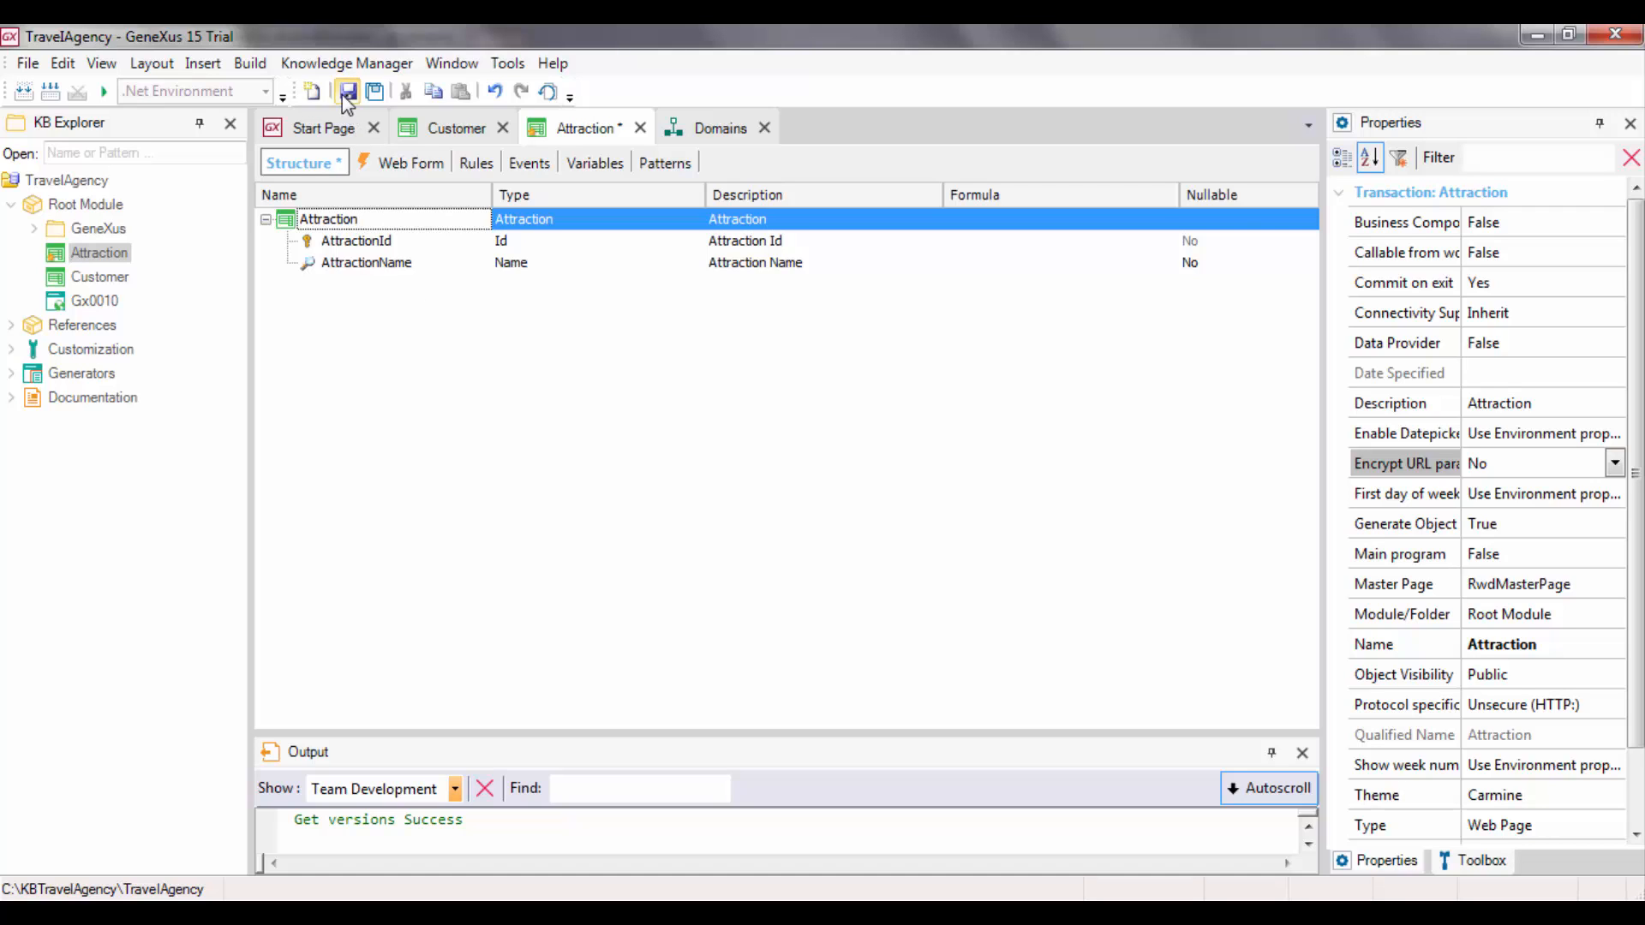
Save the Attraction transaction and close the Domains tab
click(342, 92)
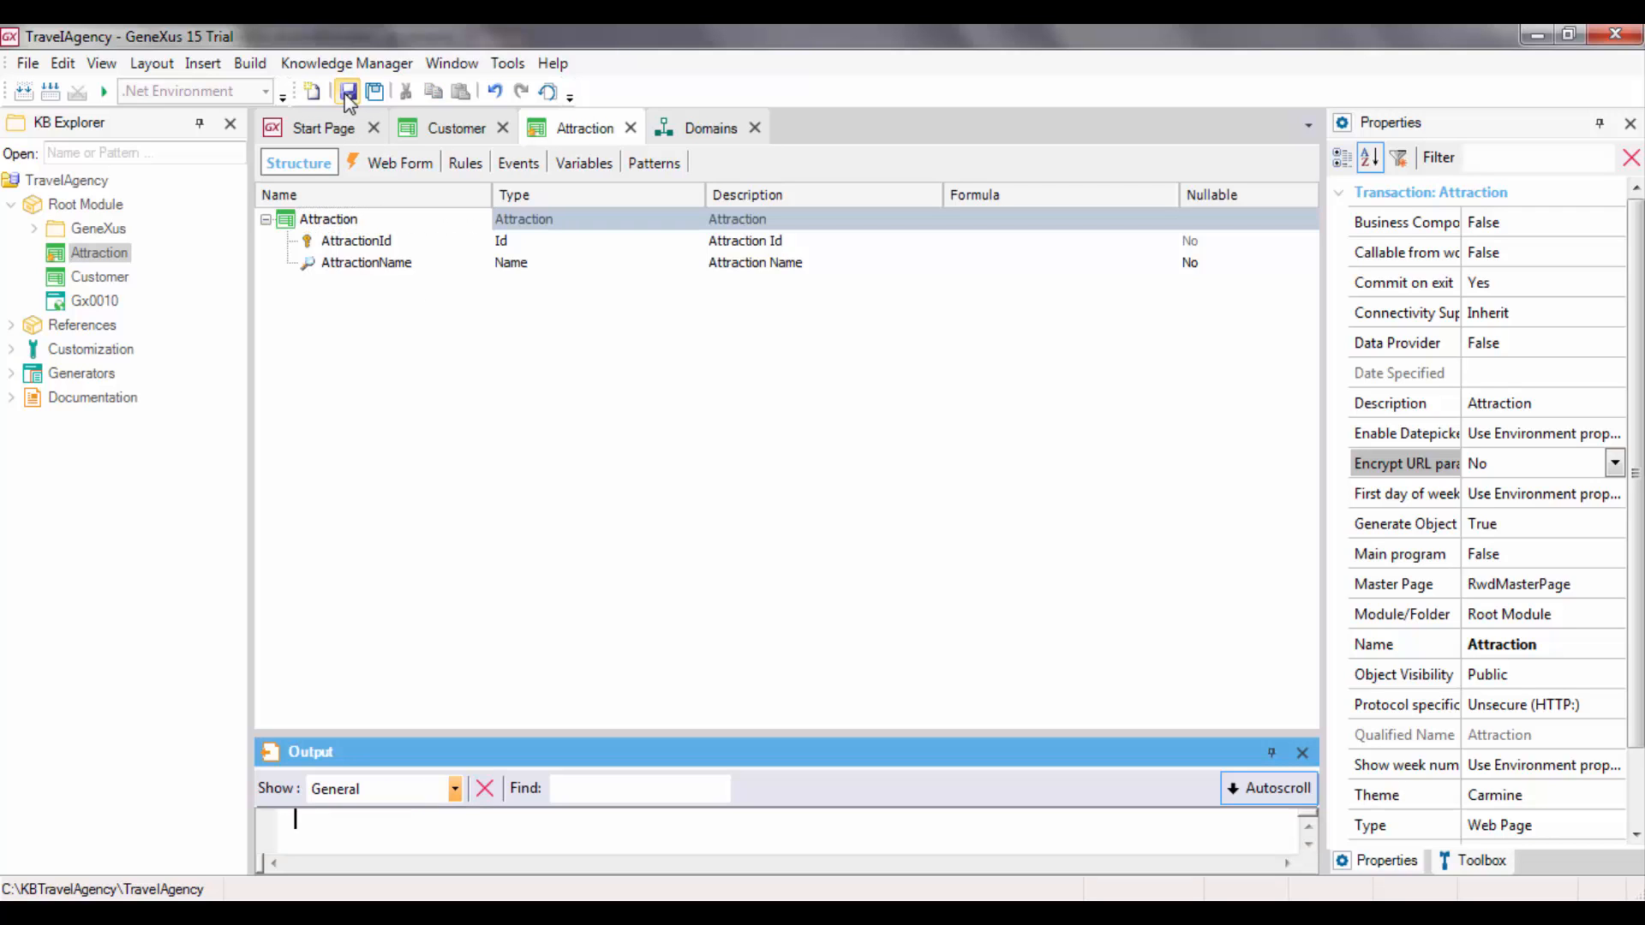
click(346, 91)
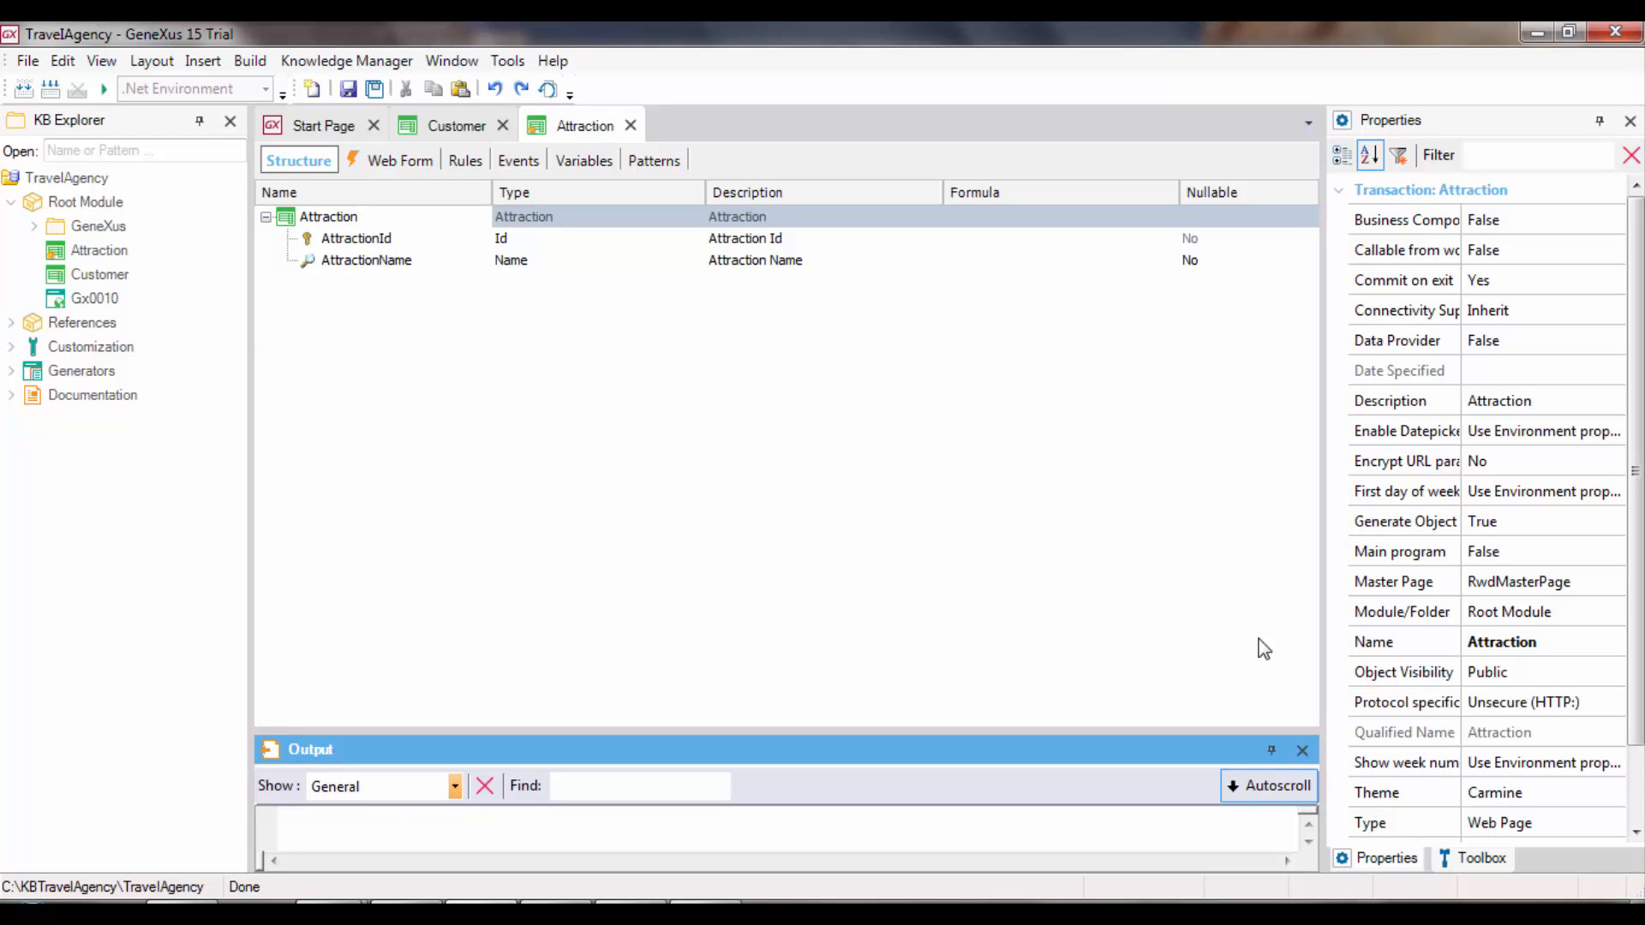
click(542, 125)
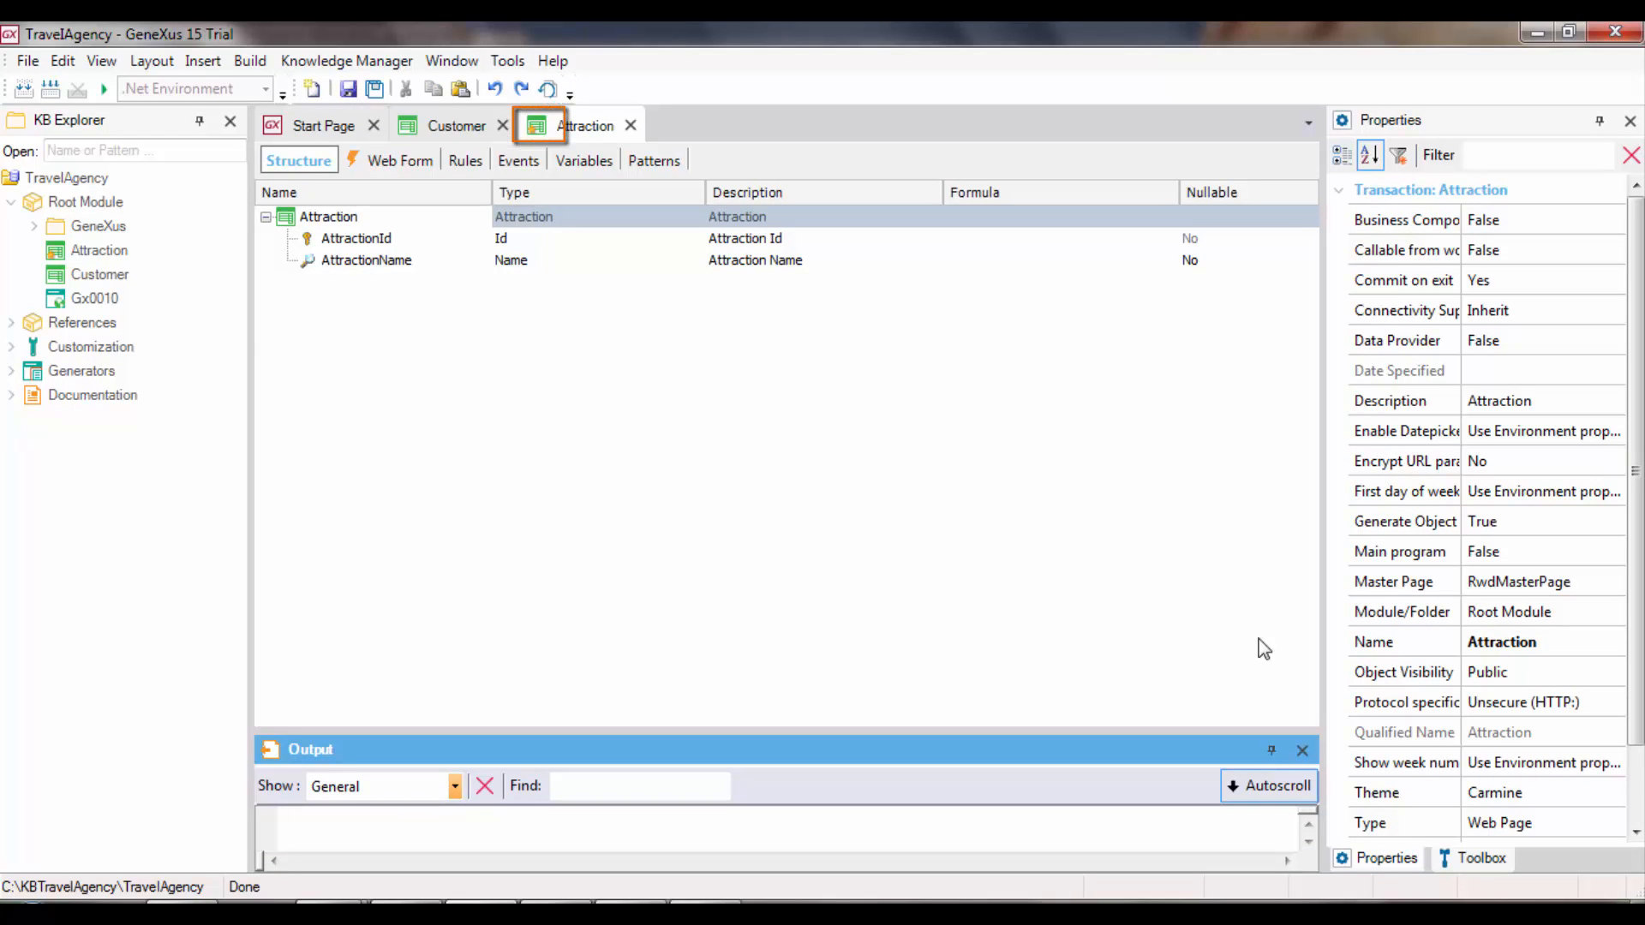